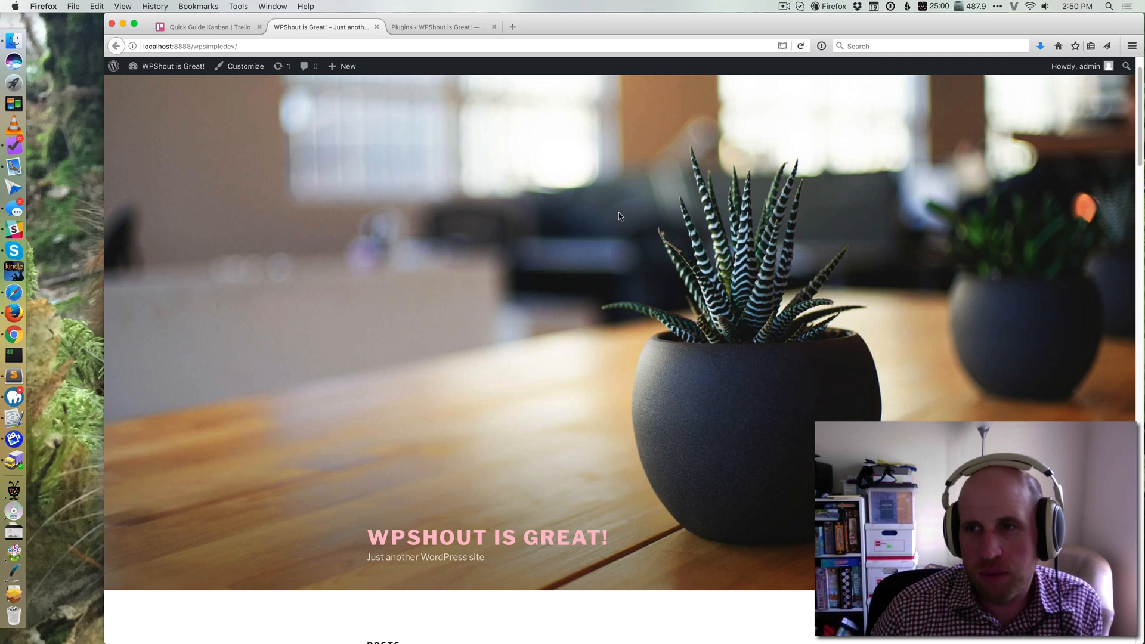
Step: Go to the Plugins area and into the Add New plugin directory
{"action": "scroll", "scroll_direction": "down", "scroll_amount": 3}
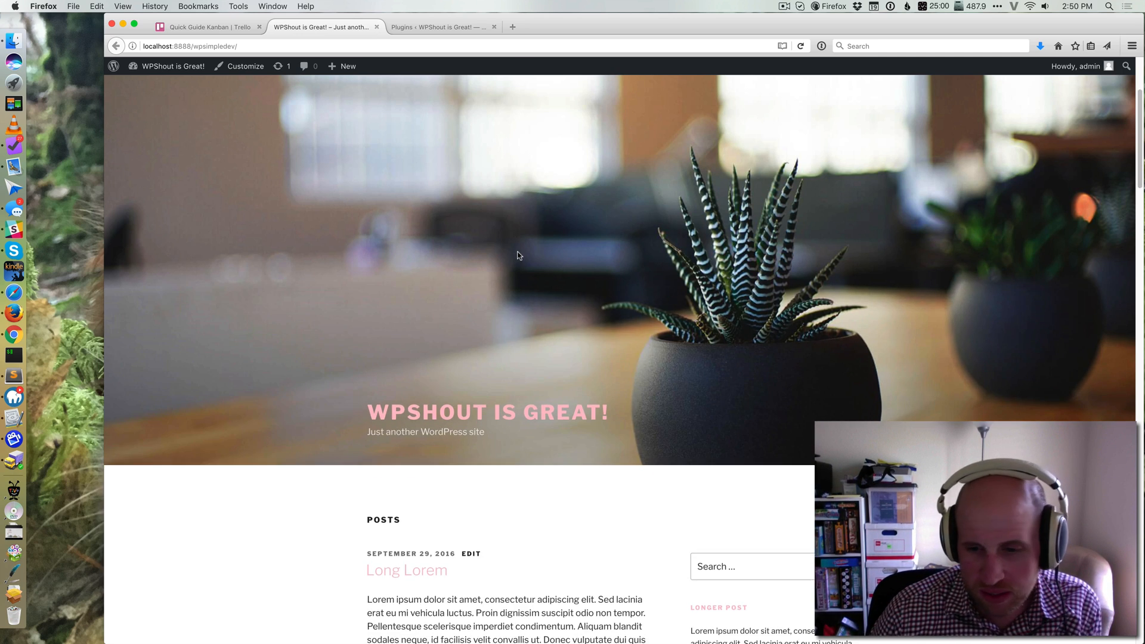
{"action": "scroll", "scroll_direction": "down", "scroll_amount": 3}
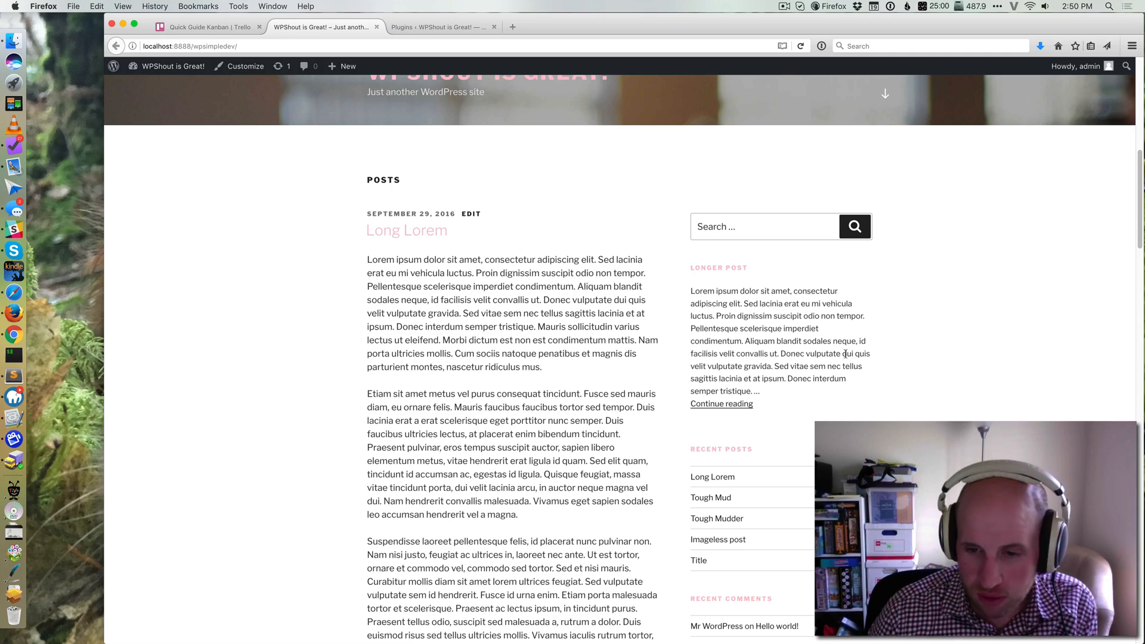
{"action": "scroll", "scroll_direction": "down", "scroll_amount": 3}
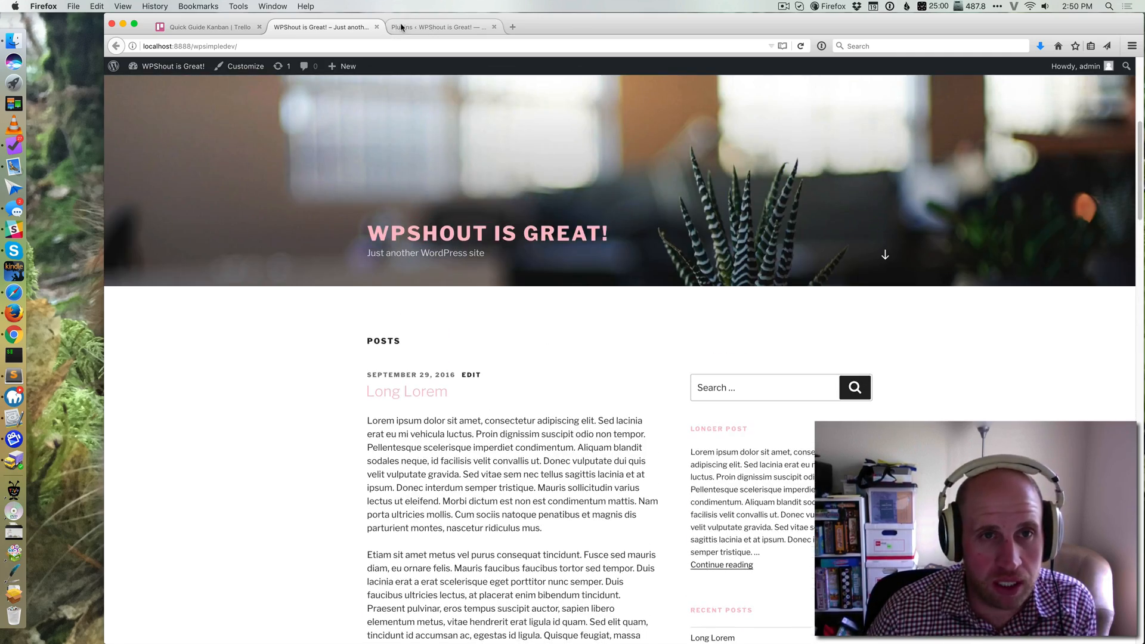
{"action": "left_click", "coordinate": [441, 27]}
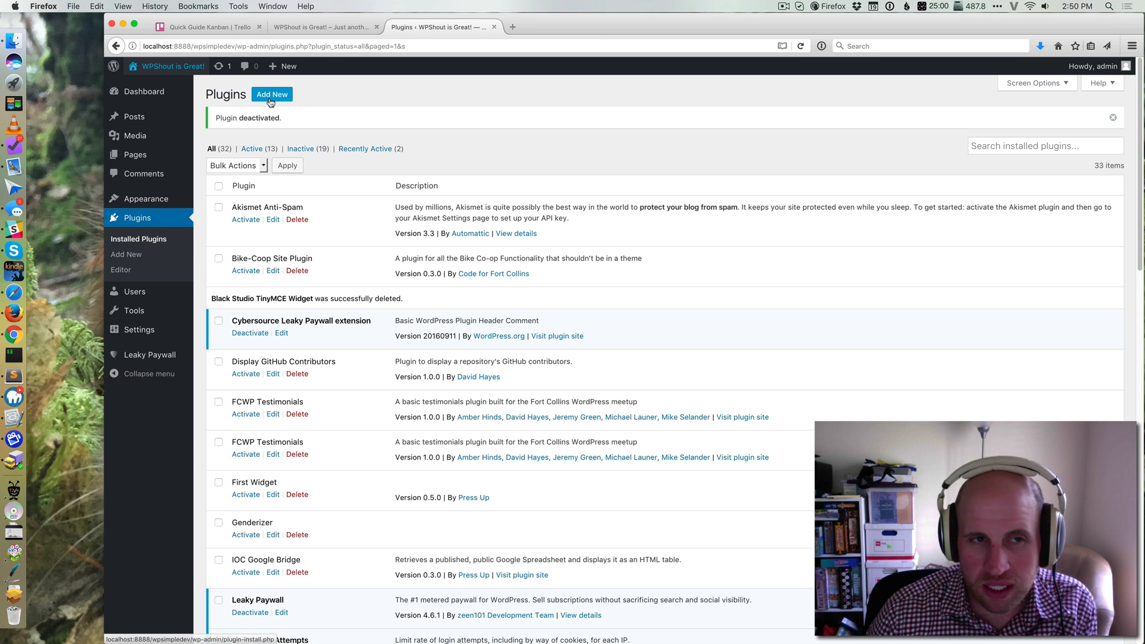
{"action": "left_click", "coordinate": [270, 95]}
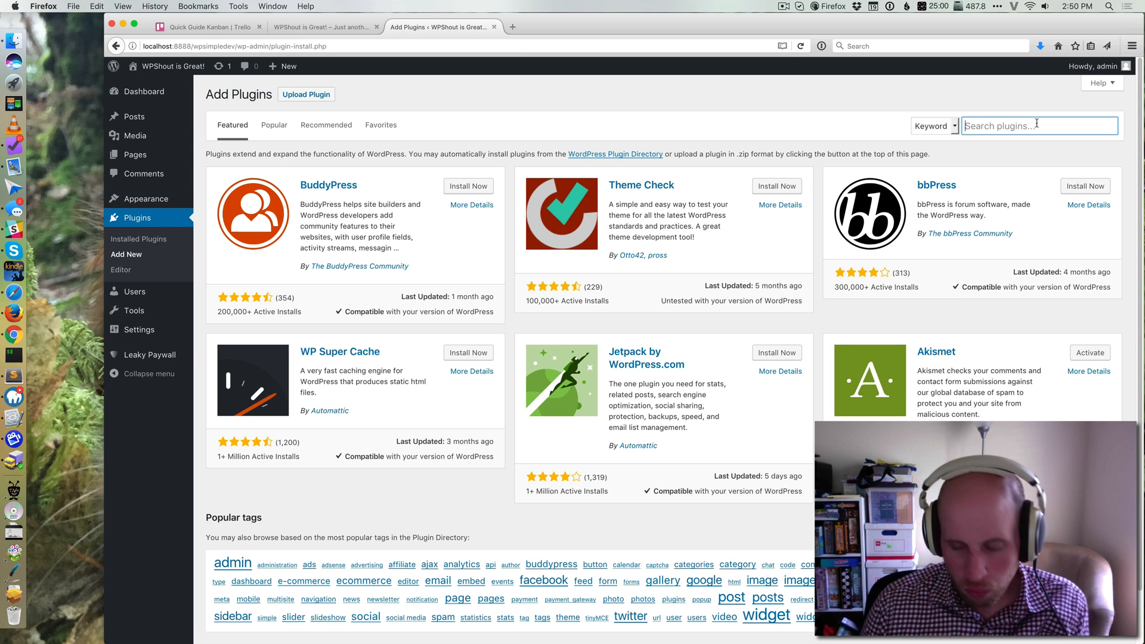
Step: Search the directory for 'contact form 7' and install Contact Form 7
{"action": "type", "text": "conc"}
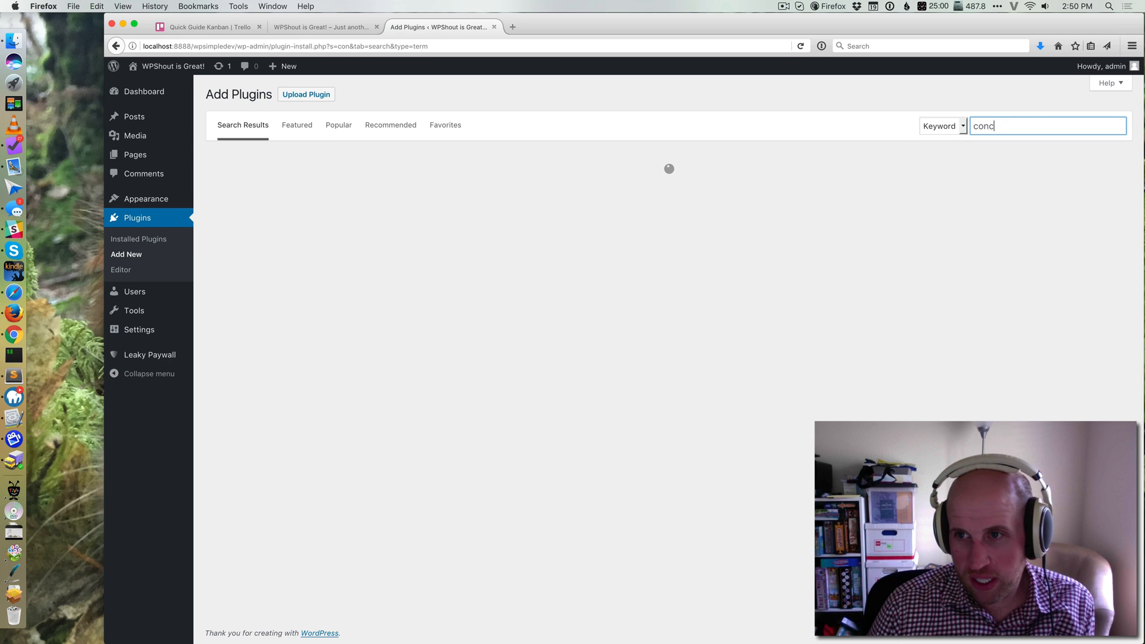
{"action": "type", "text": "contact form 7"}
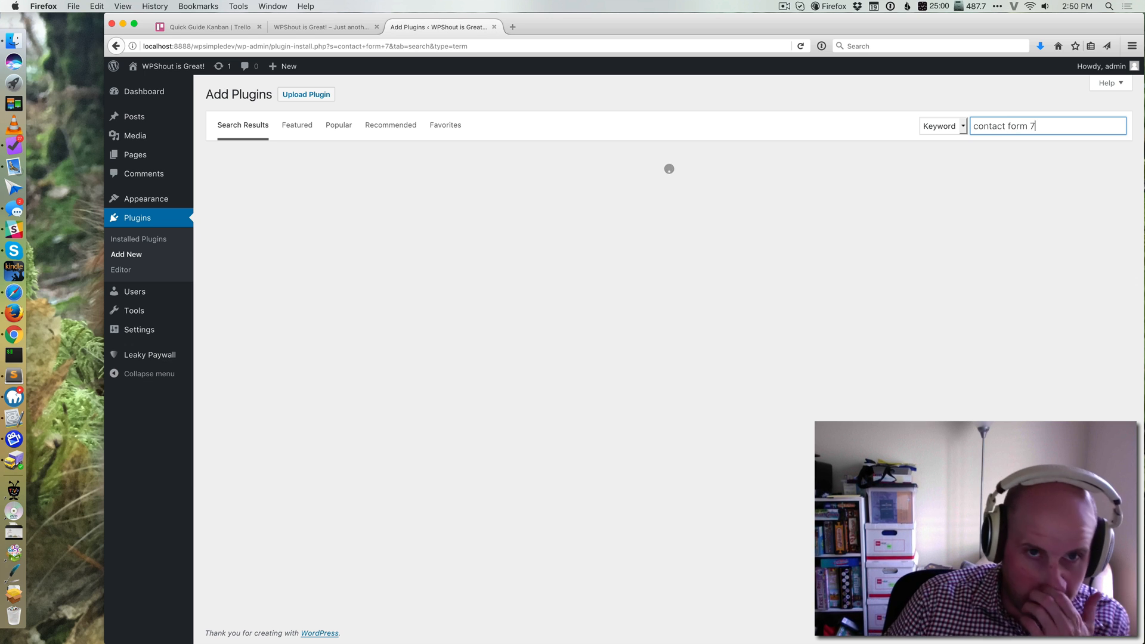
{"action": "mouse_move", "coordinate": [1025, 203]}
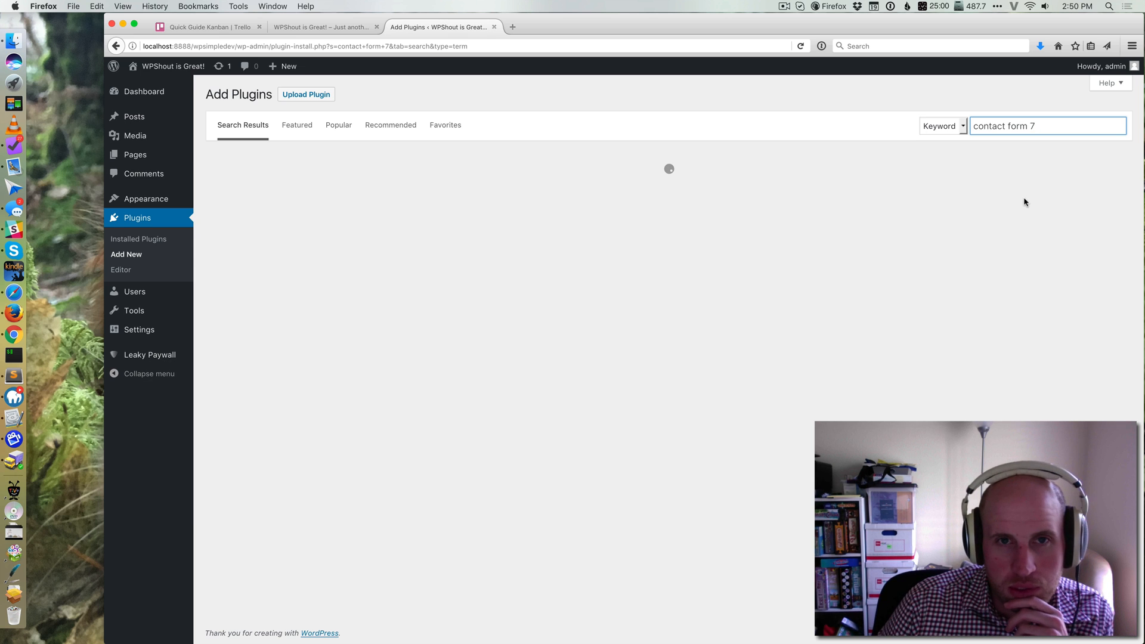
{"action": "mouse_move", "coordinate": [869, 248]}
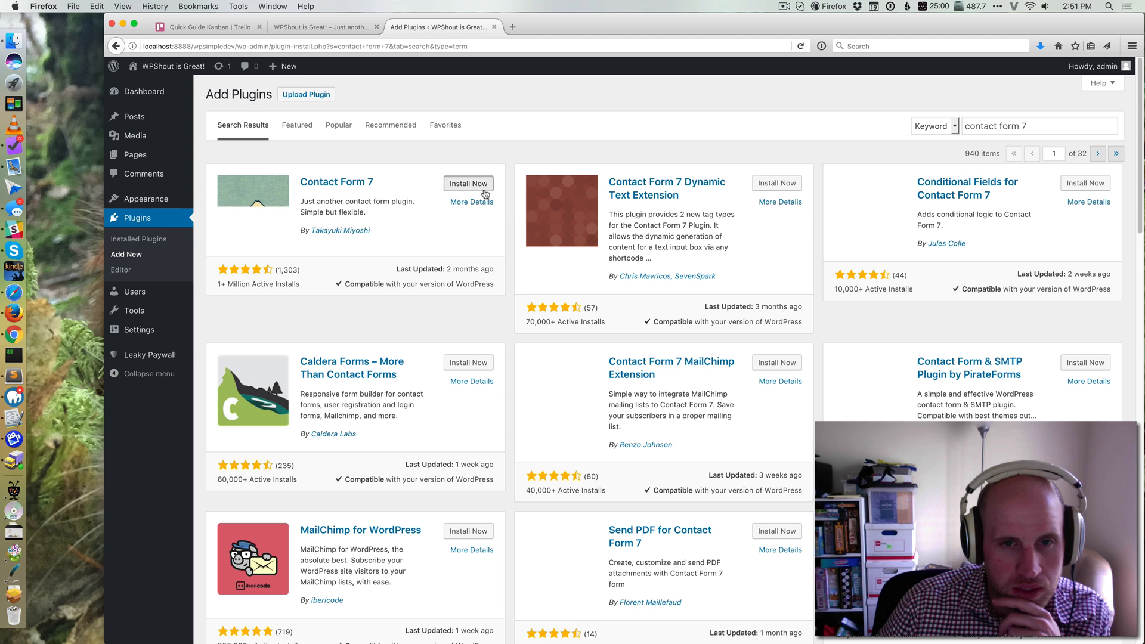
{"action": "left_click", "coordinate": [468, 184]}
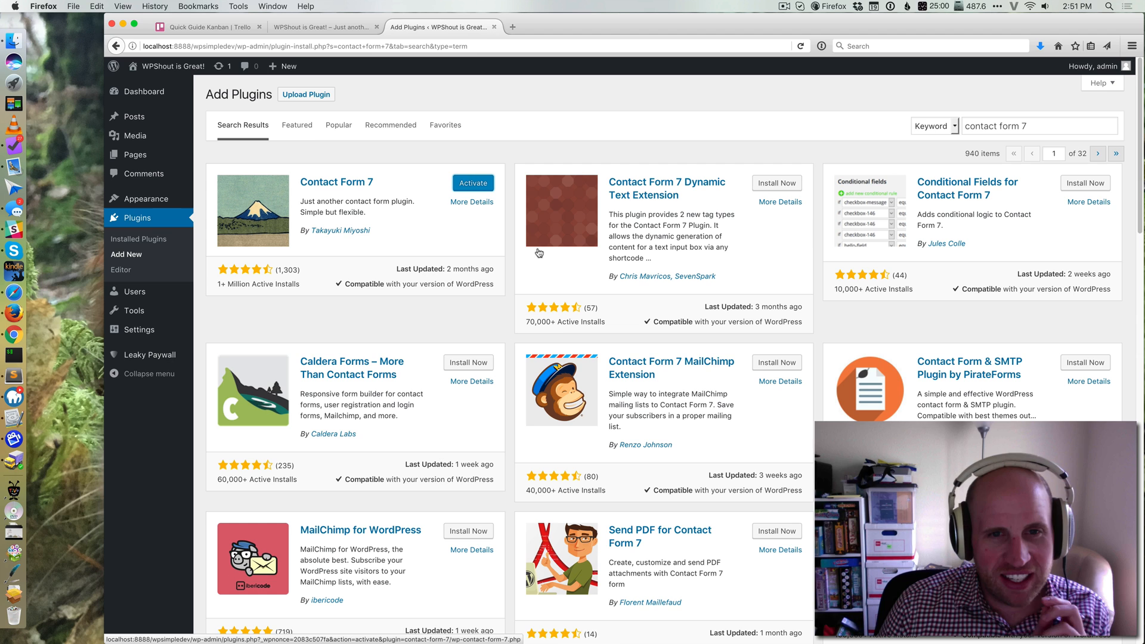
{"action": "mouse_move", "coordinate": [405, 232]}
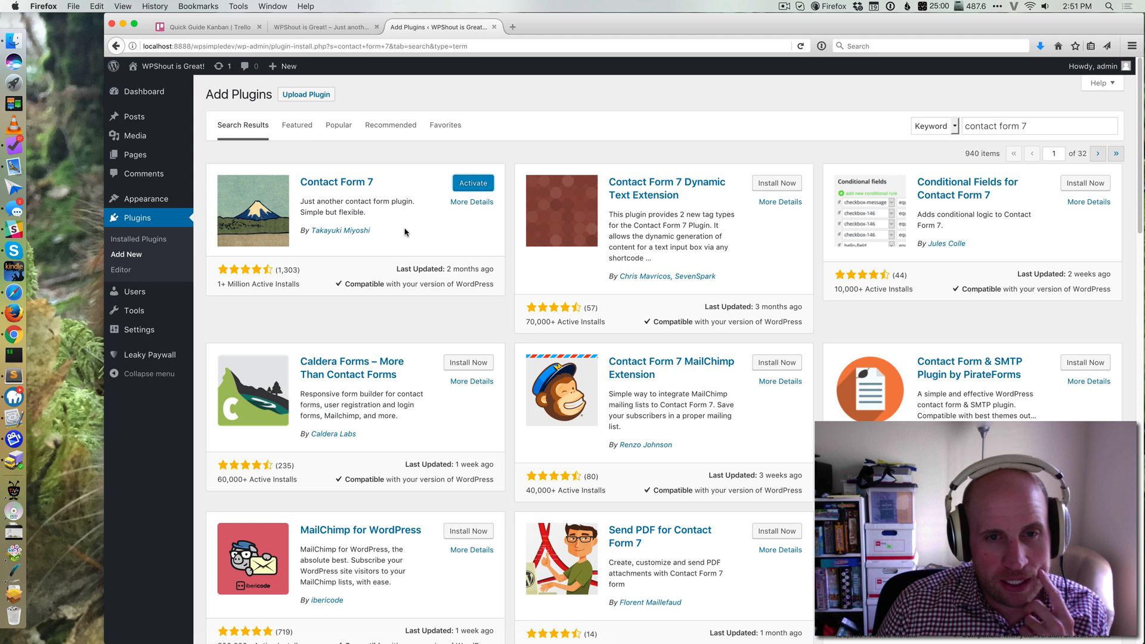
{"action": "mouse_move", "coordinate": [420, 214]}
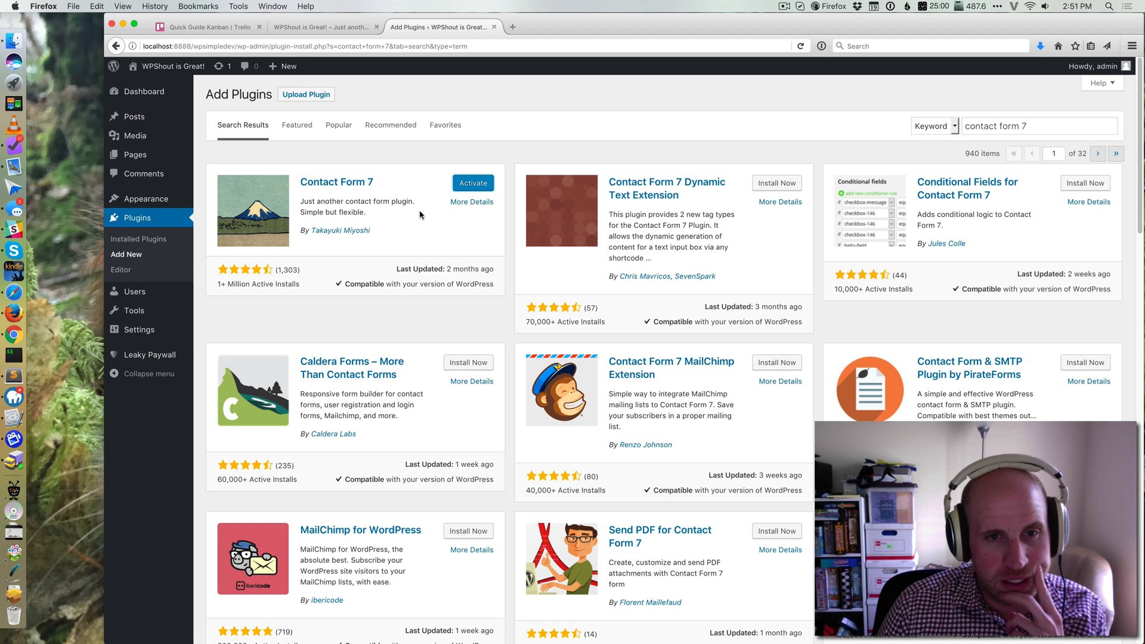
Step: Activate Contact Form 7 and start a new form under Contact > Add New
{"action": "left_click", "coordinate": [472, 182]}
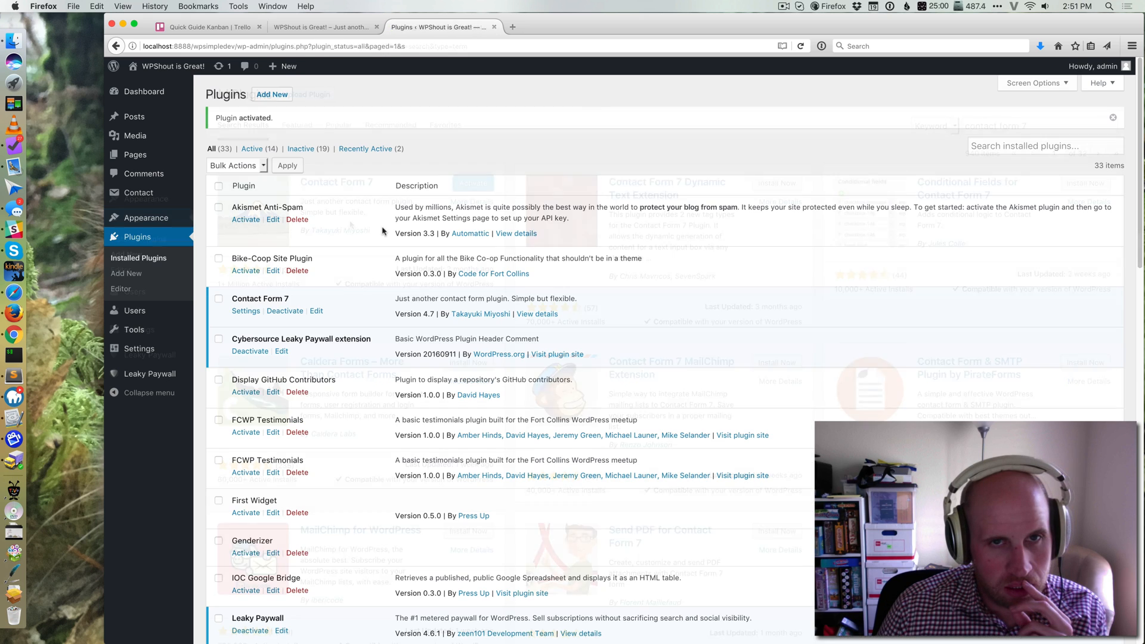
{"action": "mouse_move", "coordinate": [135, 134]}
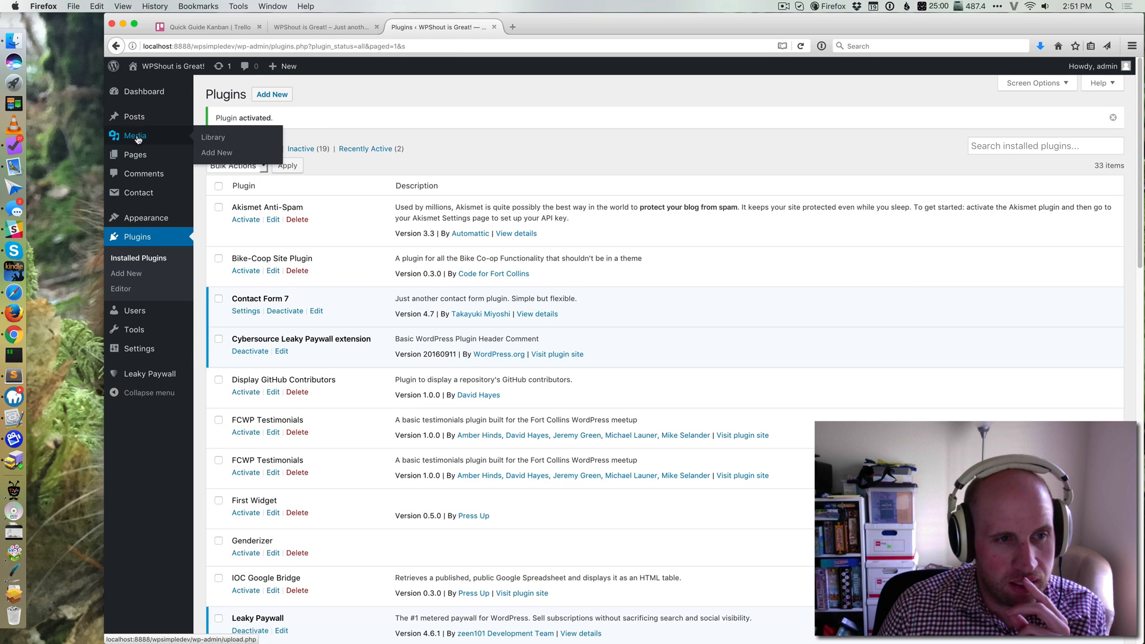
{"action": "mouse_move", "coordinate": [139, 192]}
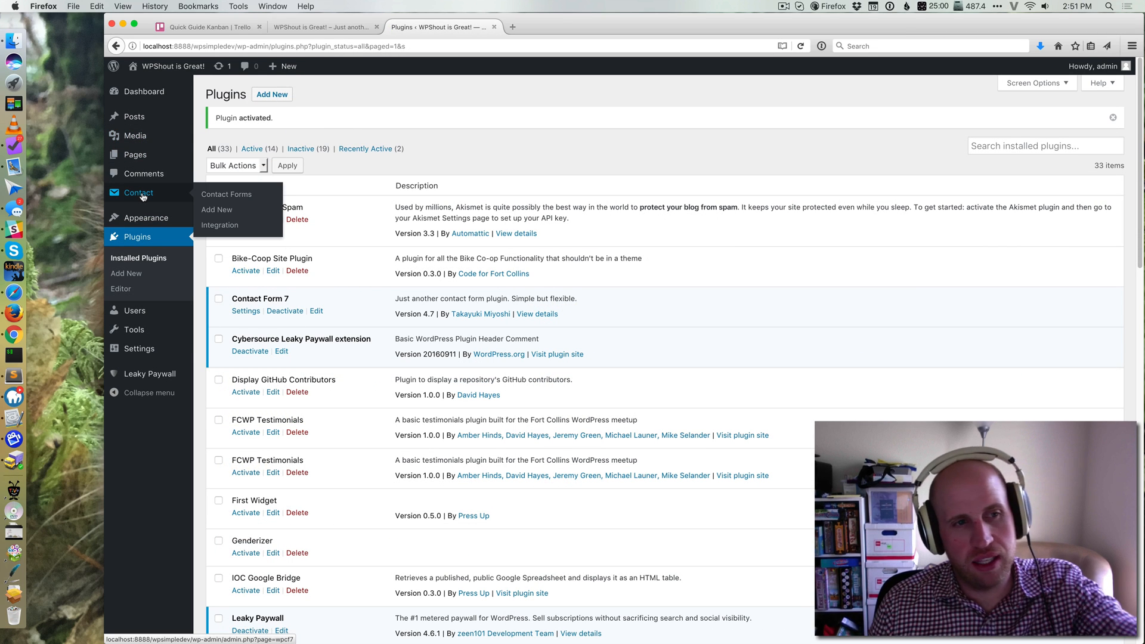
{"action": "mouse_move", "coordinate": [227, 194]}
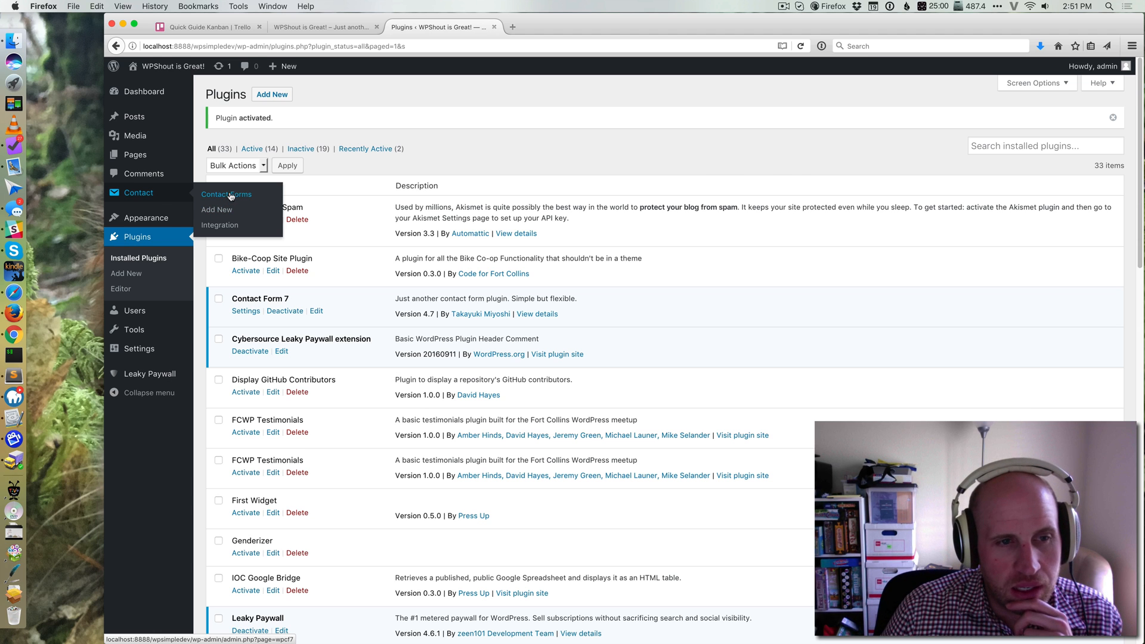
{"action": "left_click", "coordinate": [226, 194]}
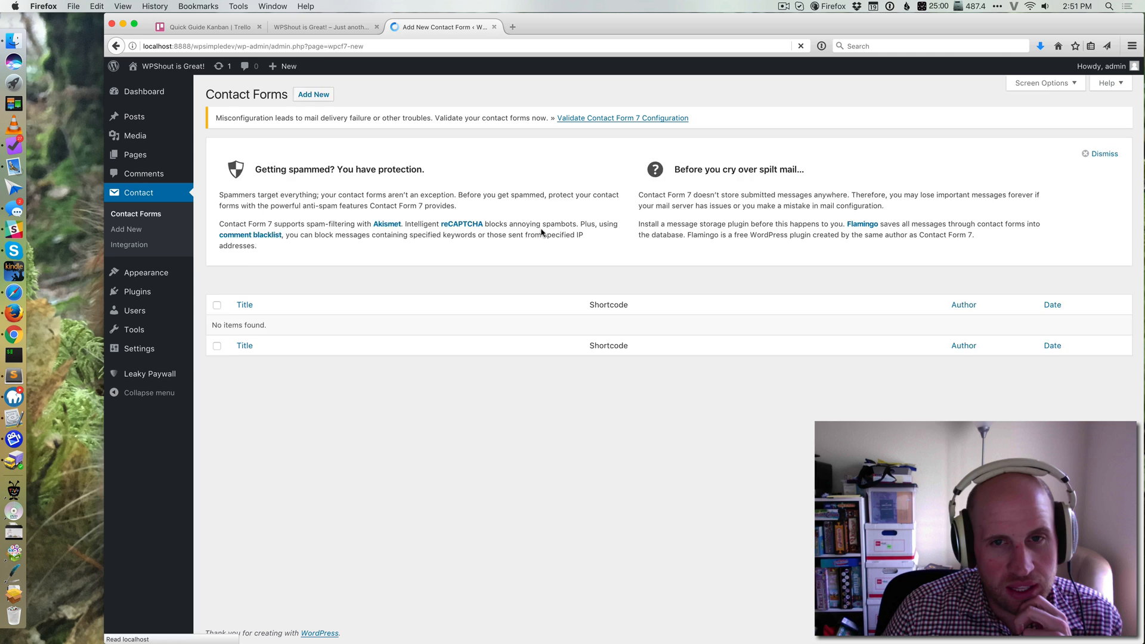
{"action": "left_click", "coordinate": [312, 94]}
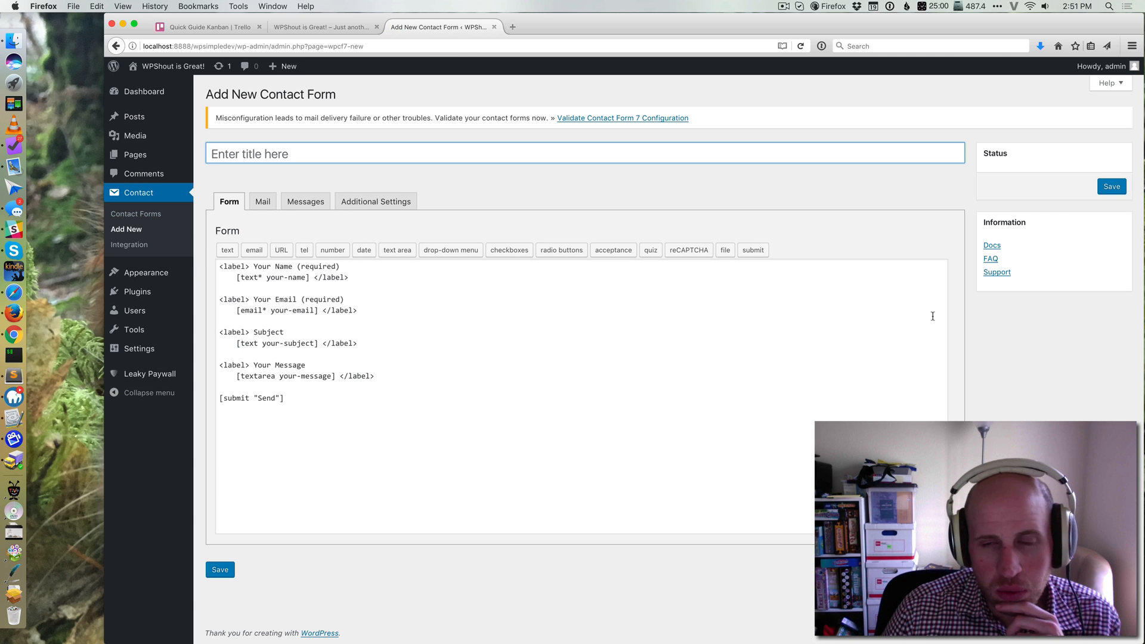
Step: Title the new form 'Contact Form' and save it so its shortcode appears
{"action": "type", "text": "C"}
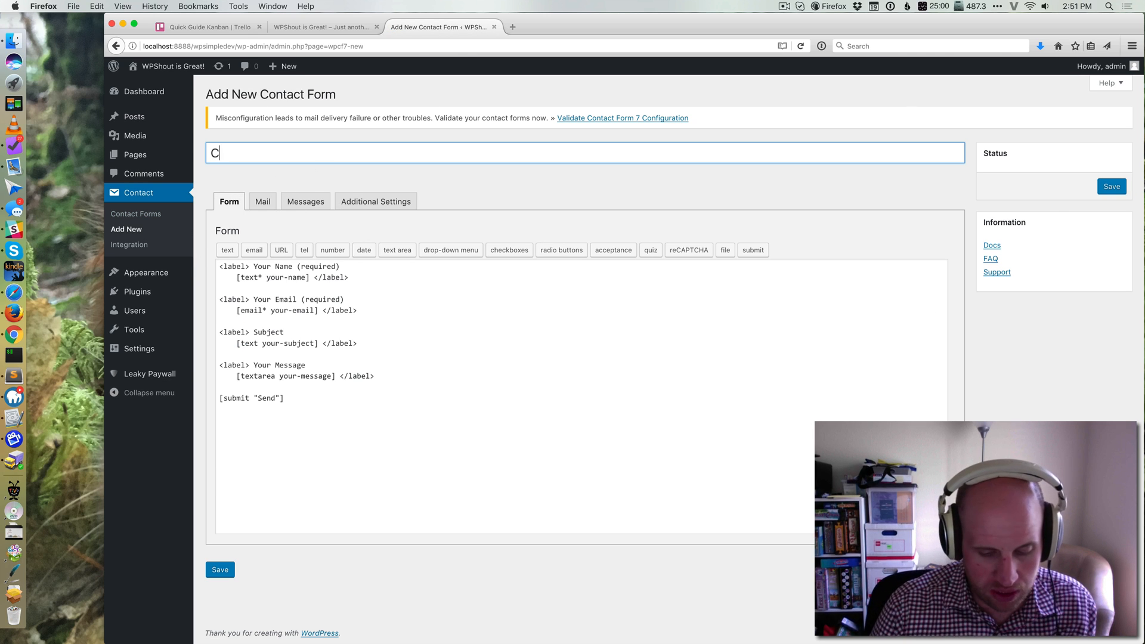
{"action": "type", "text": "ontact Form"}
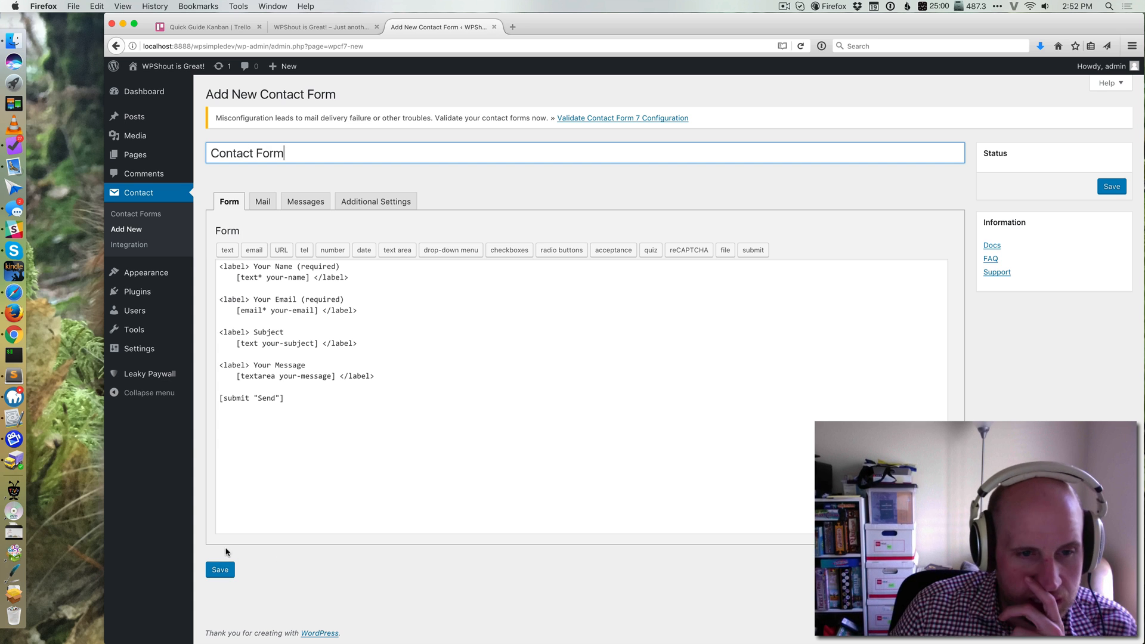
{"action": "left_click", "coordinate": [219, 570]}
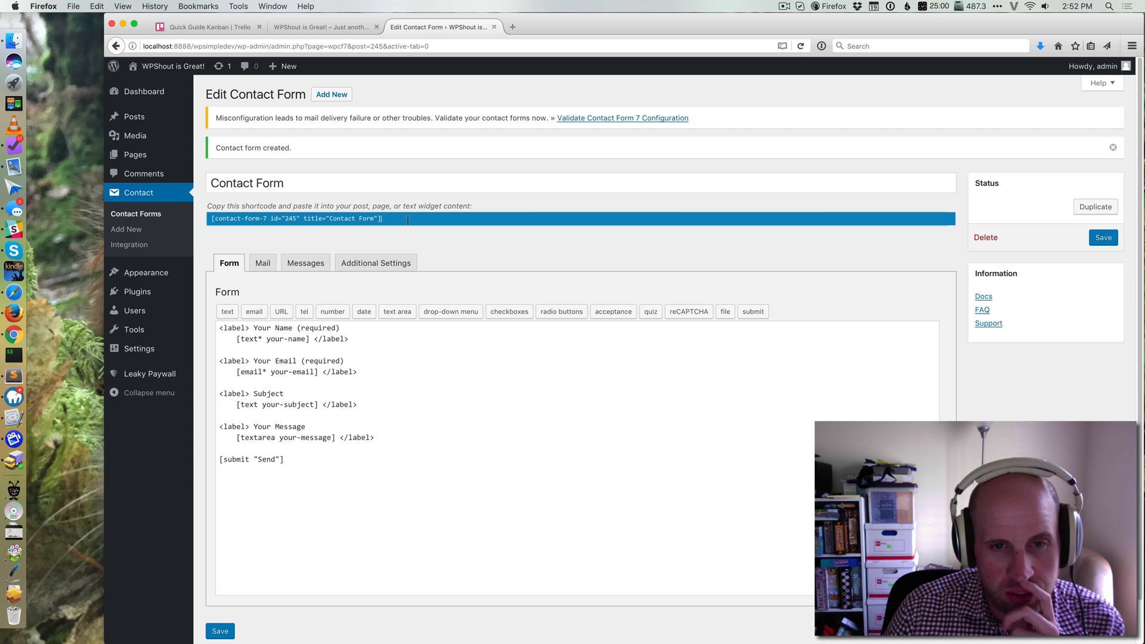
Step: Copy the form shortcode into a 'Contact Us' page and view it live with name, email, subject and message fields
{"action": "triple_click", "coordinate": [296, 218]}
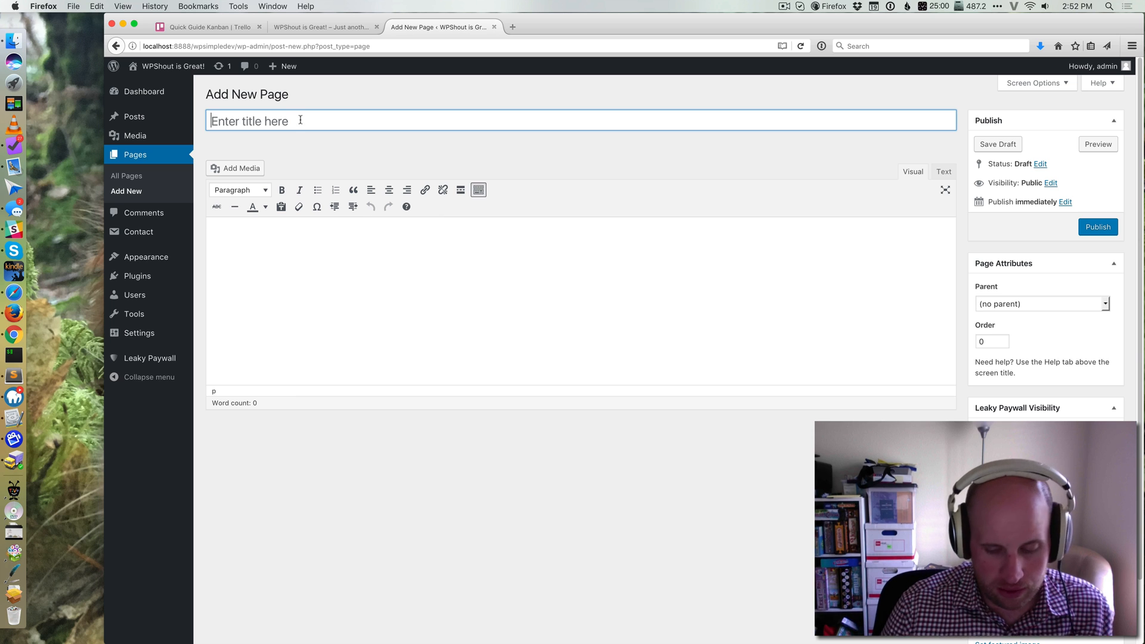
{"action": "type", "text": "Contact U"}
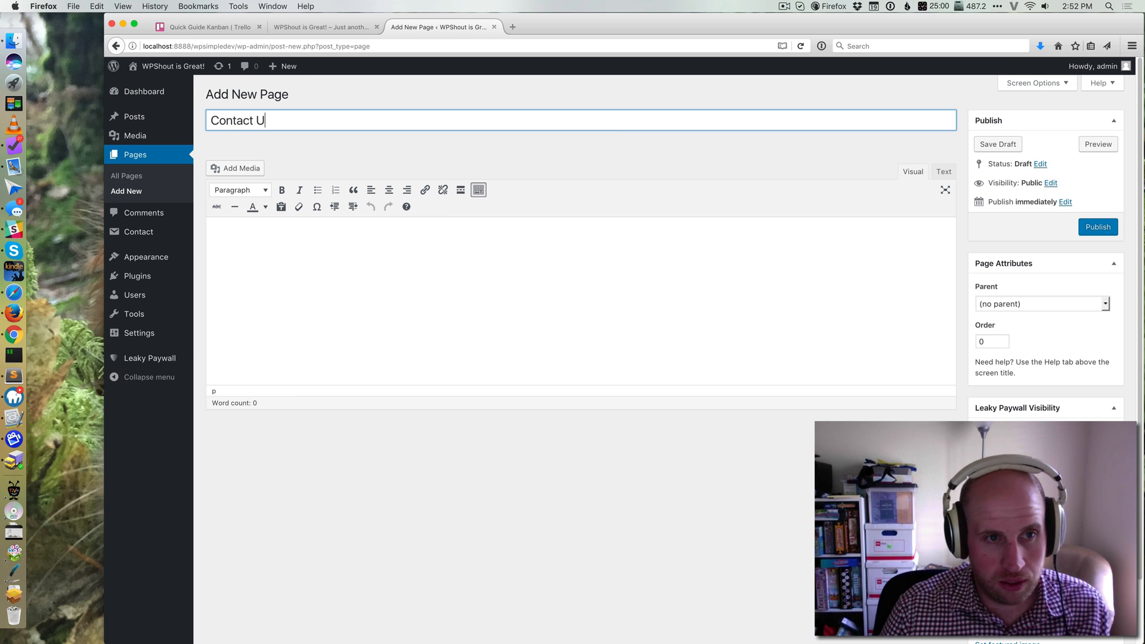
{"action": "type", "text": "s"}
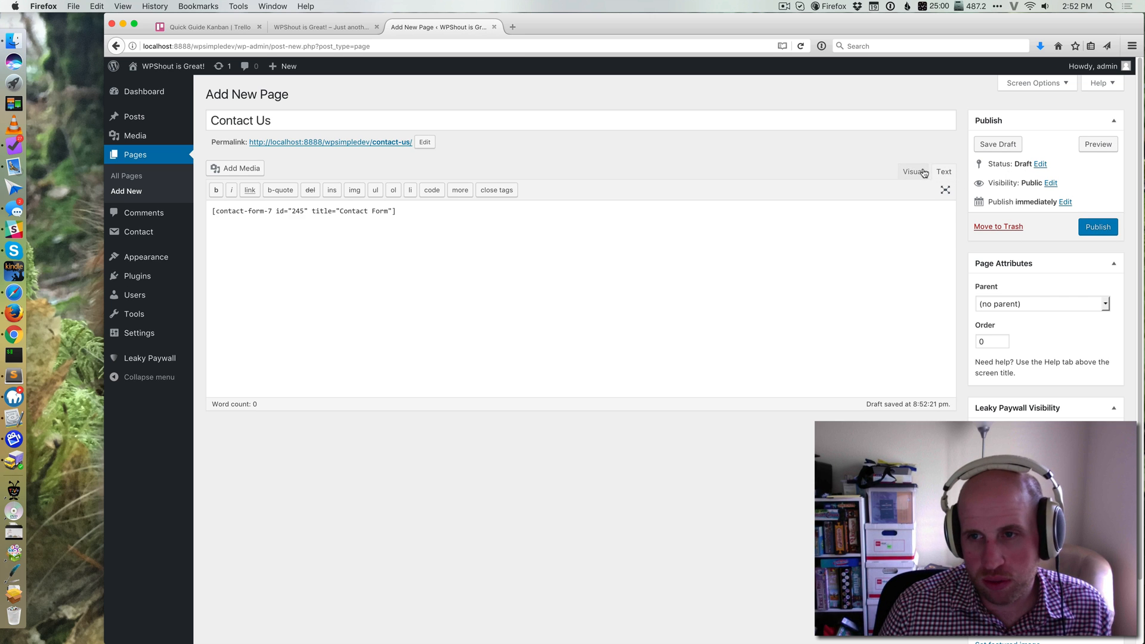
{"action": "left_click", "coordinate": [913, 170]}
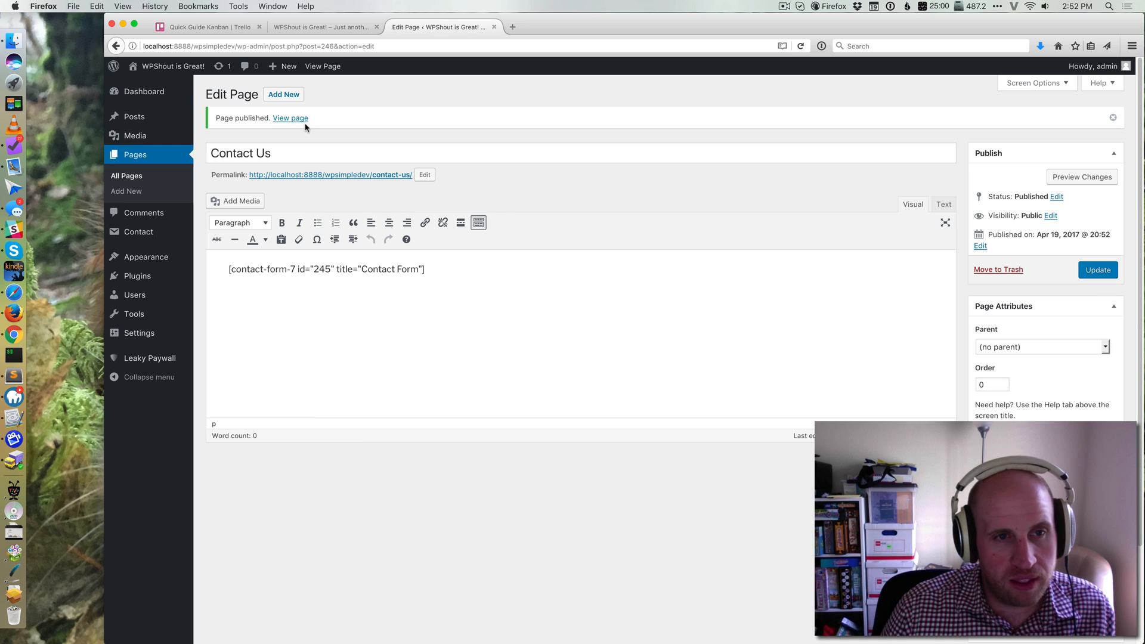
{"action": "left_click", "coordinate": [289, 118]}
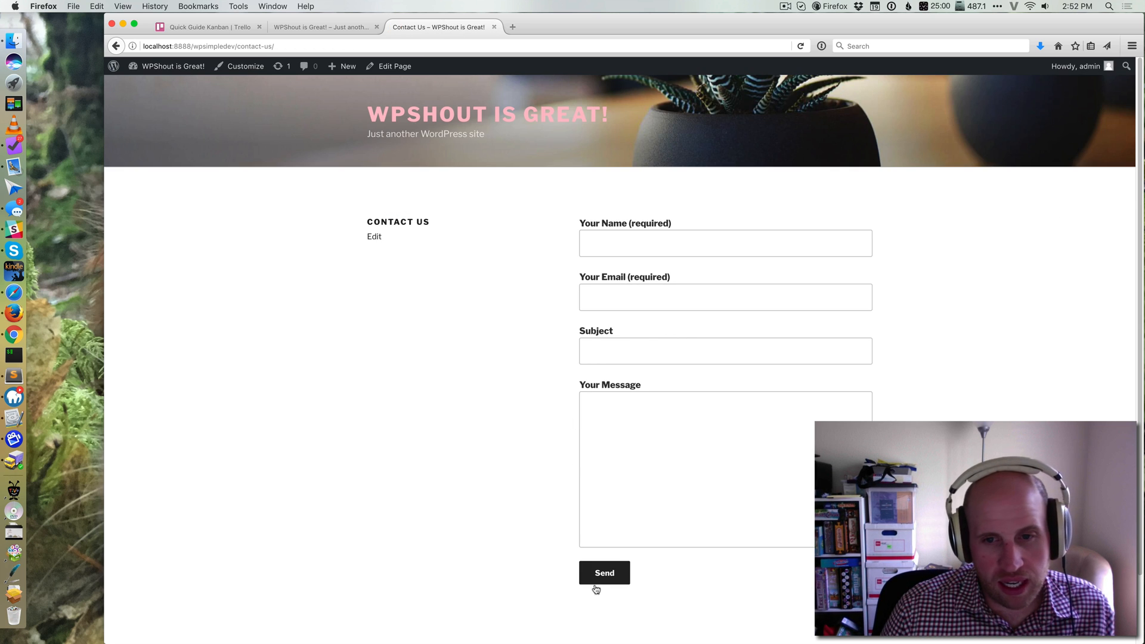
{"action": "mouse_move", "coordinate": [324, 27]}
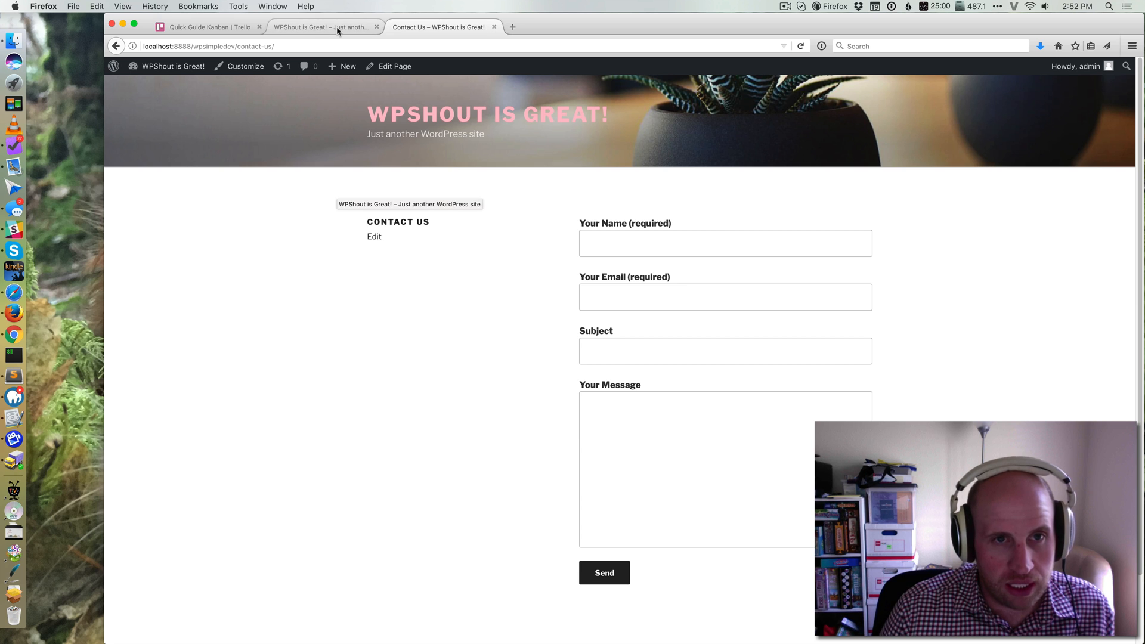
Step: Open Contact Form for editing and review its mail recipient and sender settings
{"action": "left_click", "coordinate": [321, 27]}
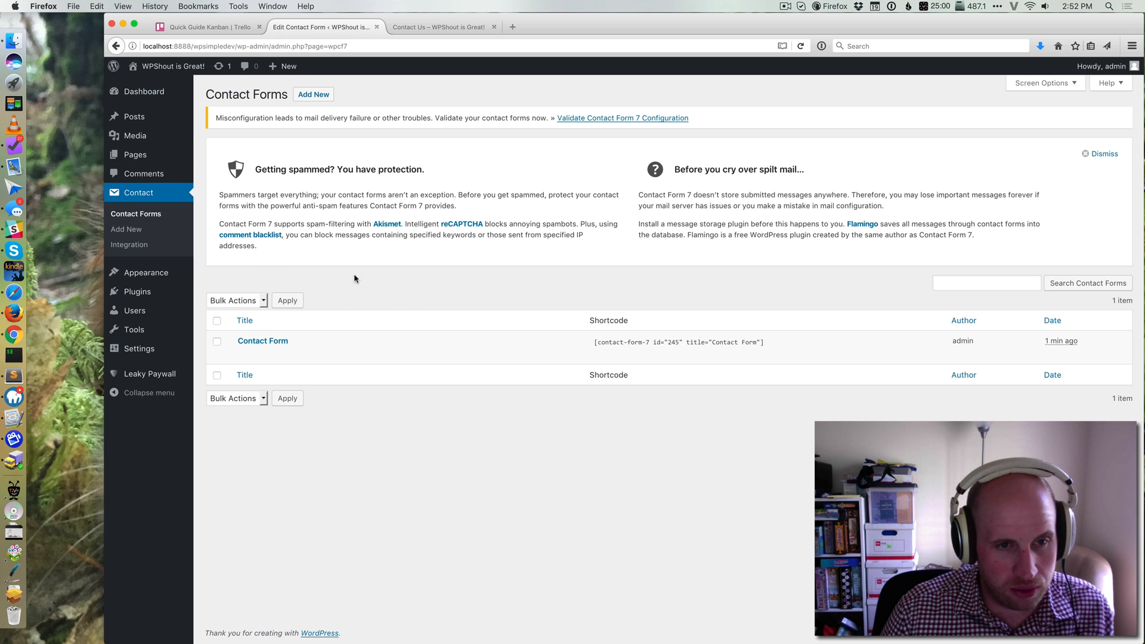
{"action": "left_click", "coordinate": [263, 340]}
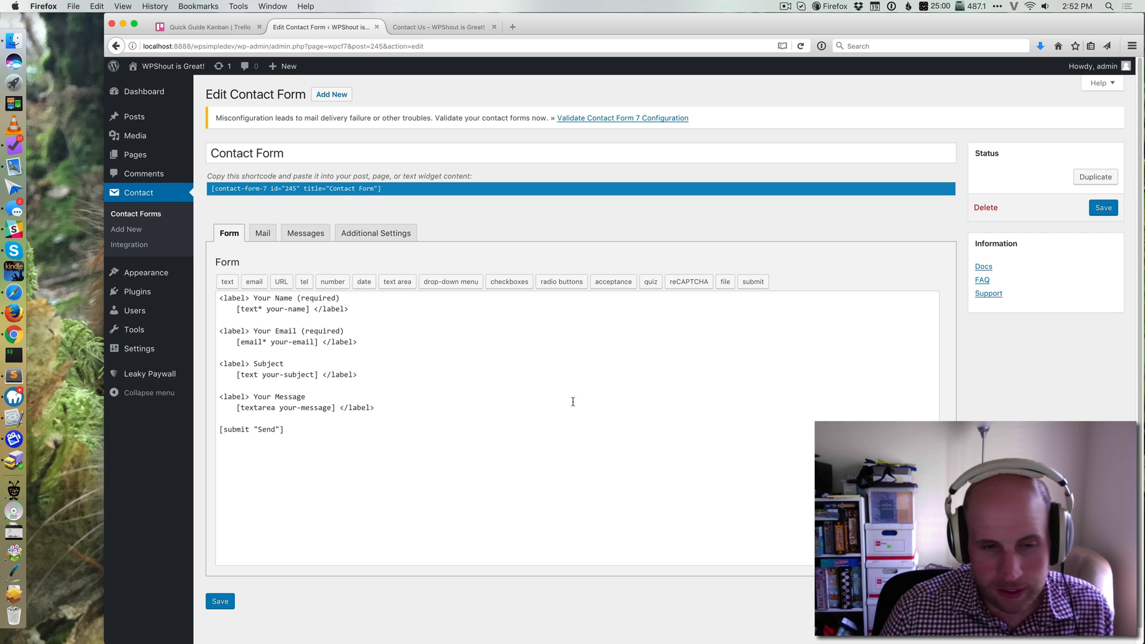
{"action": "left_click", "coordinate": [262, 233]}
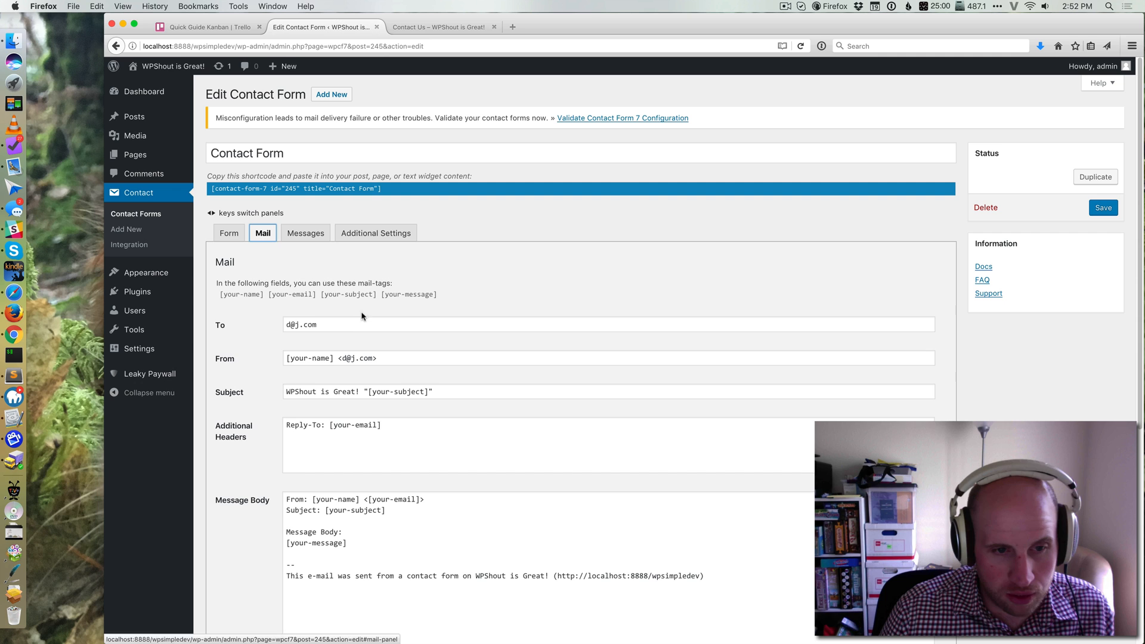
{"action": "double_click", "coordinate": [357, 357]}
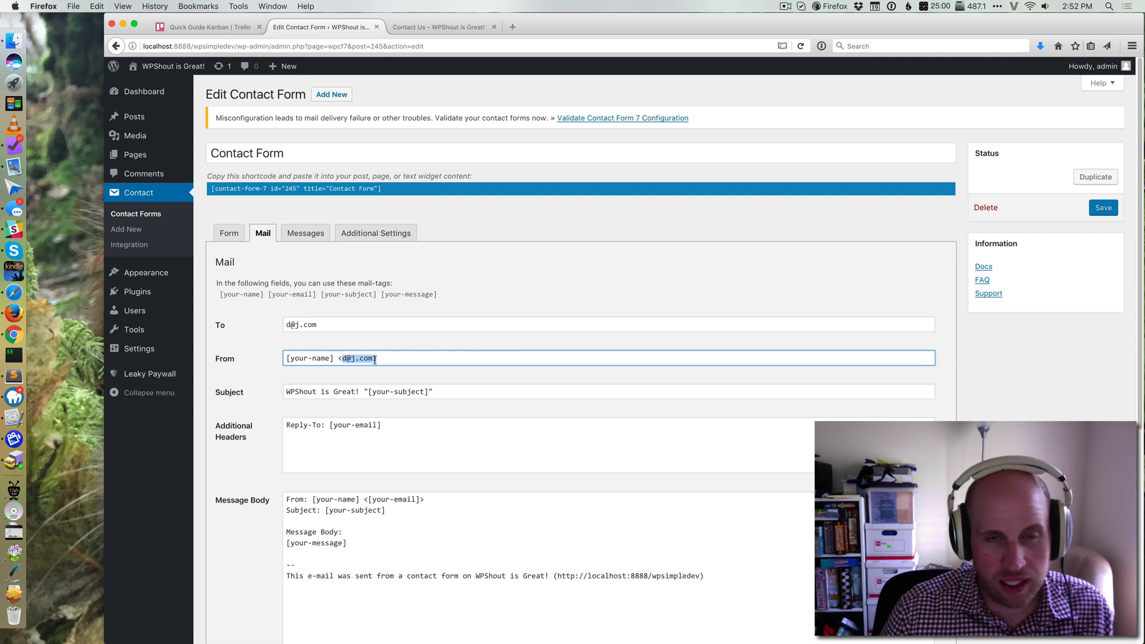
{"action": "mouse_move", "coordinate": [447, 297]}
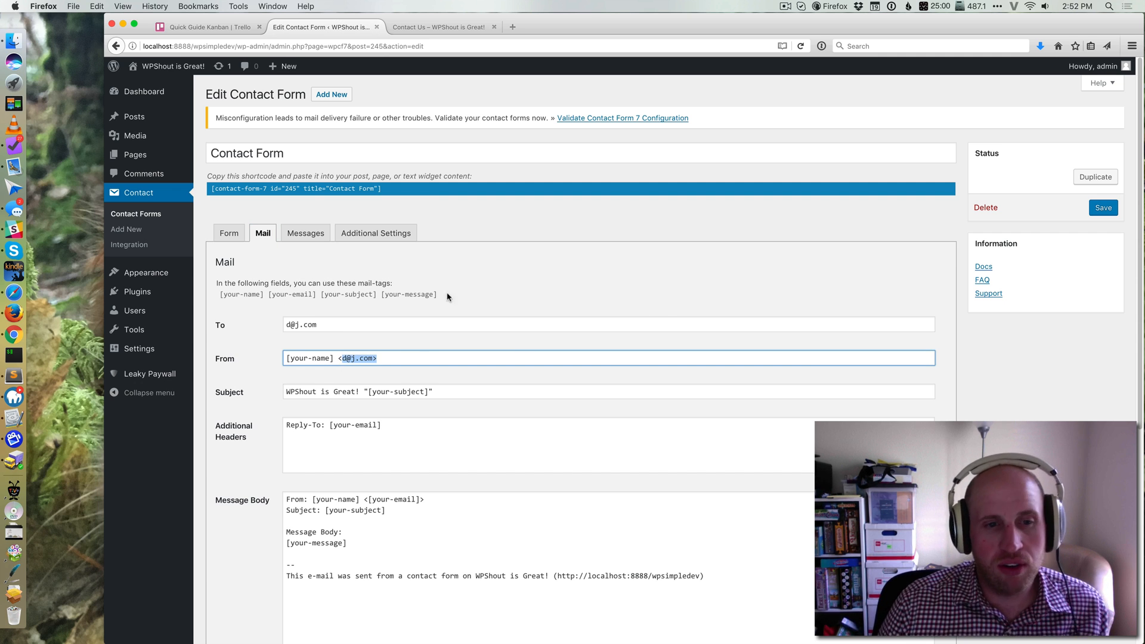
{"action": "mouse_move", "coordinate": [391, 358]}
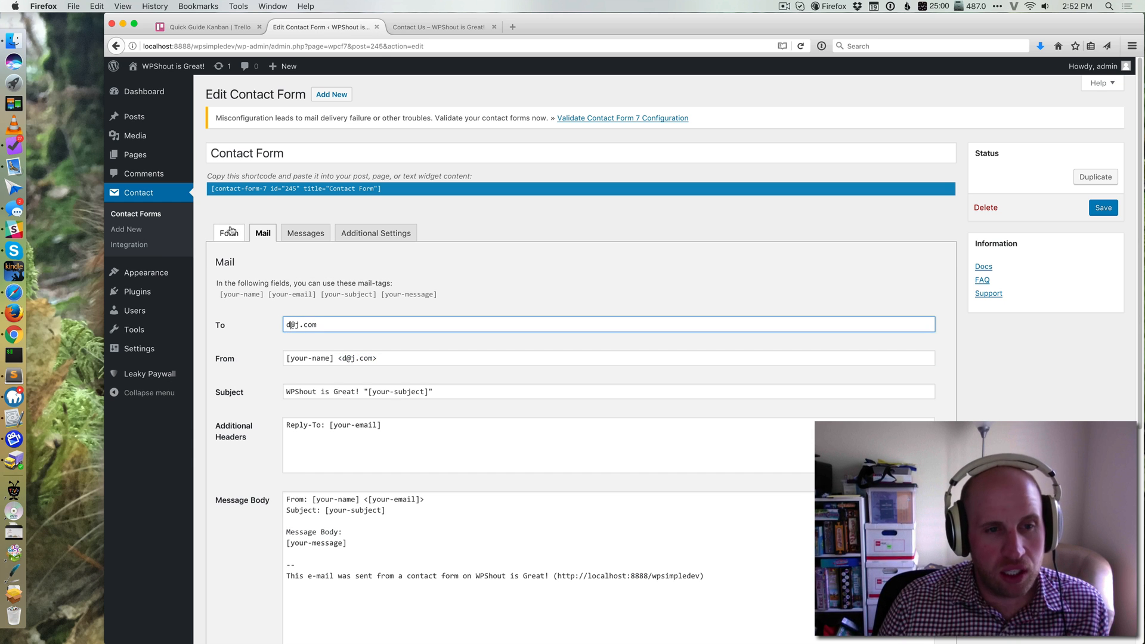
Step: Review the Messages and Additional Settings tabs, ending on the response messages
{"action": "left_click", "coordinate": [305, 232]}
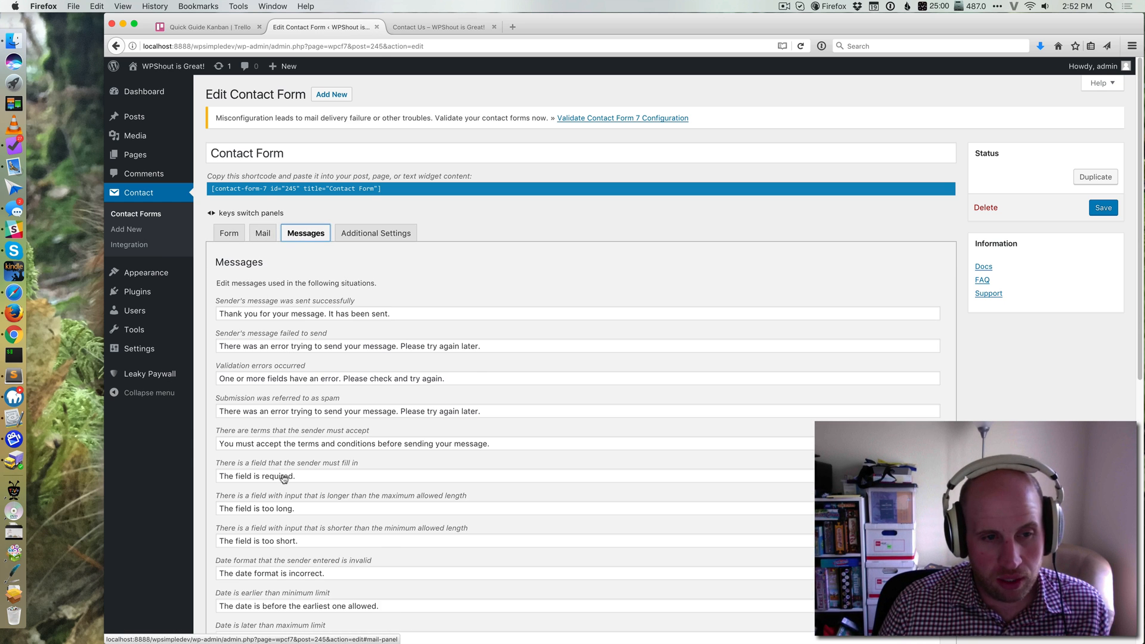
{"action": "mouse_move", "coordinate": [262, 233]}
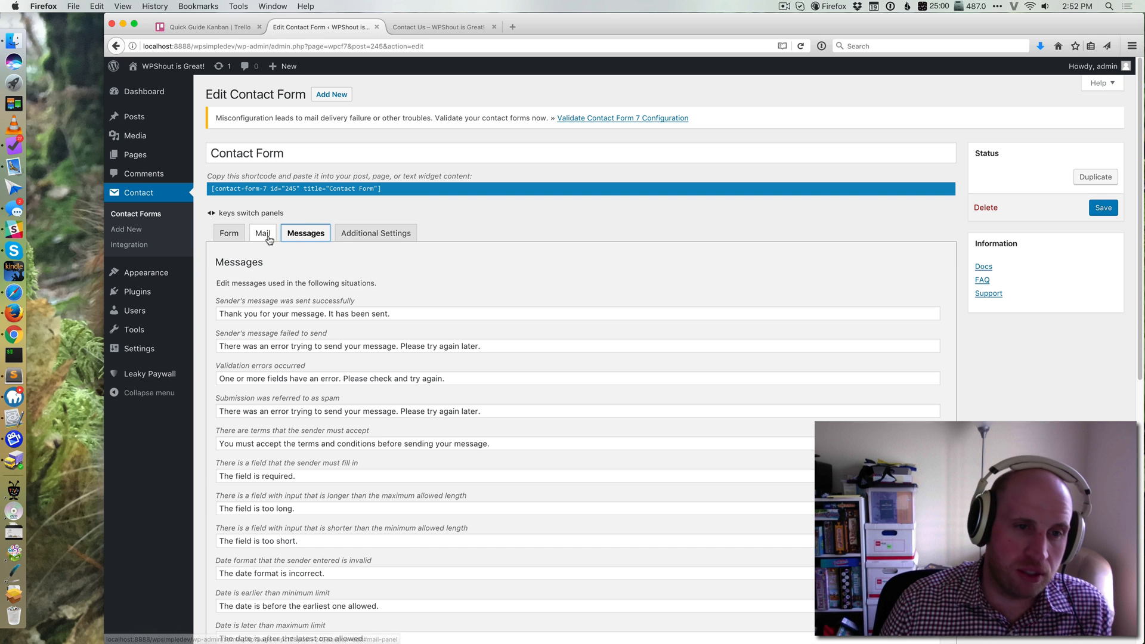
{"action": "left_click", "coordinate": [263, 232]}
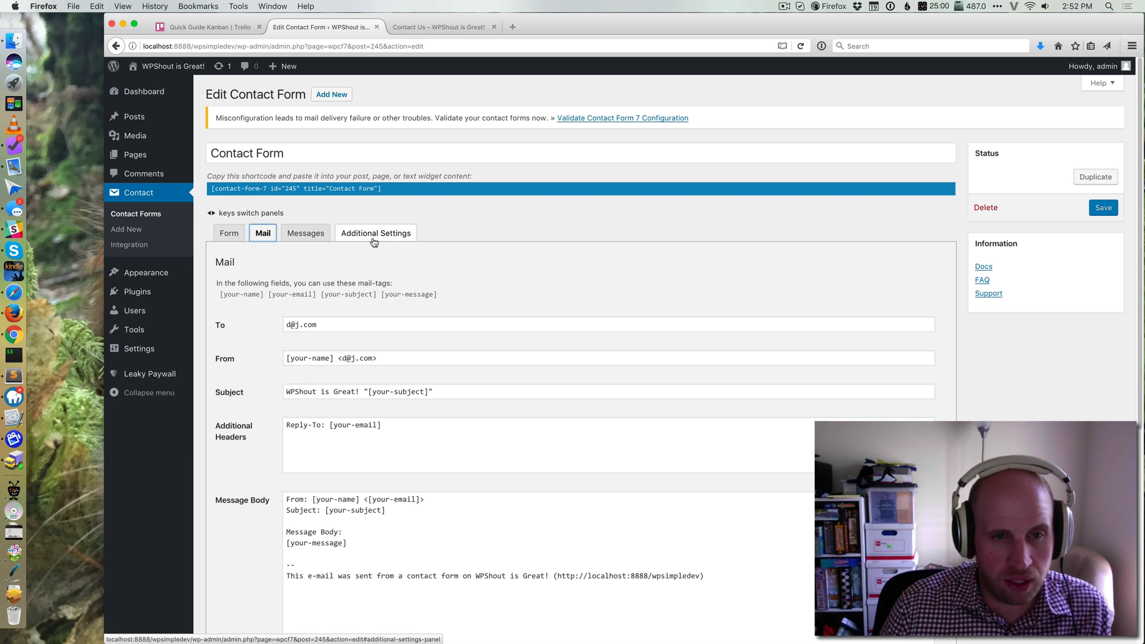
{"action": "left_click", "coordinate": [376, 232]}
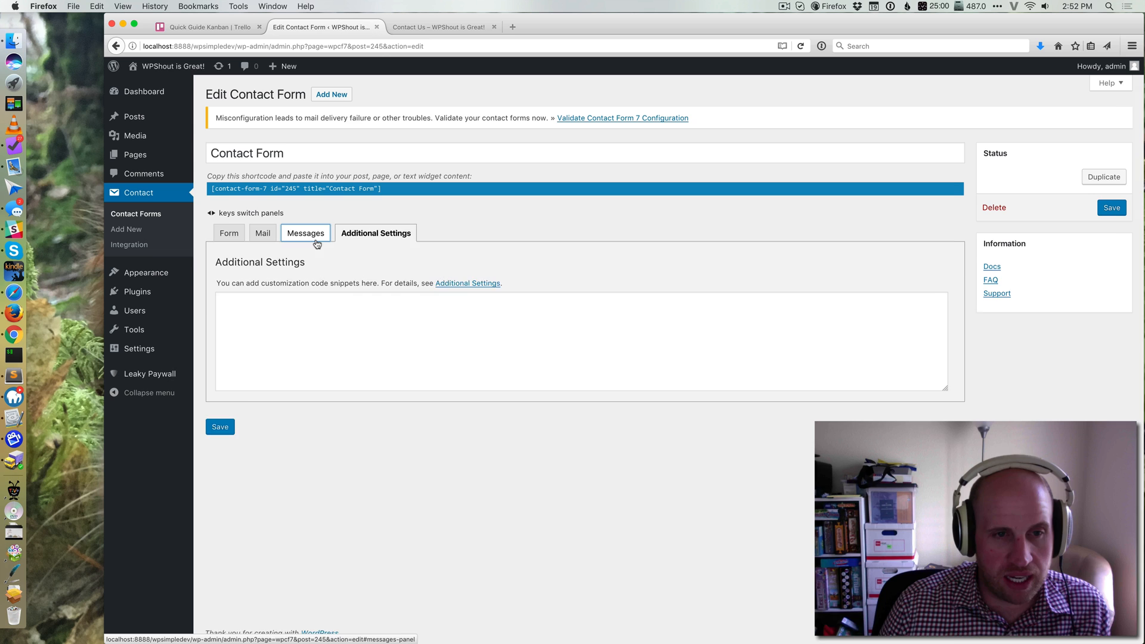
{"action": "left_click", "coordinate": [305, 233]}
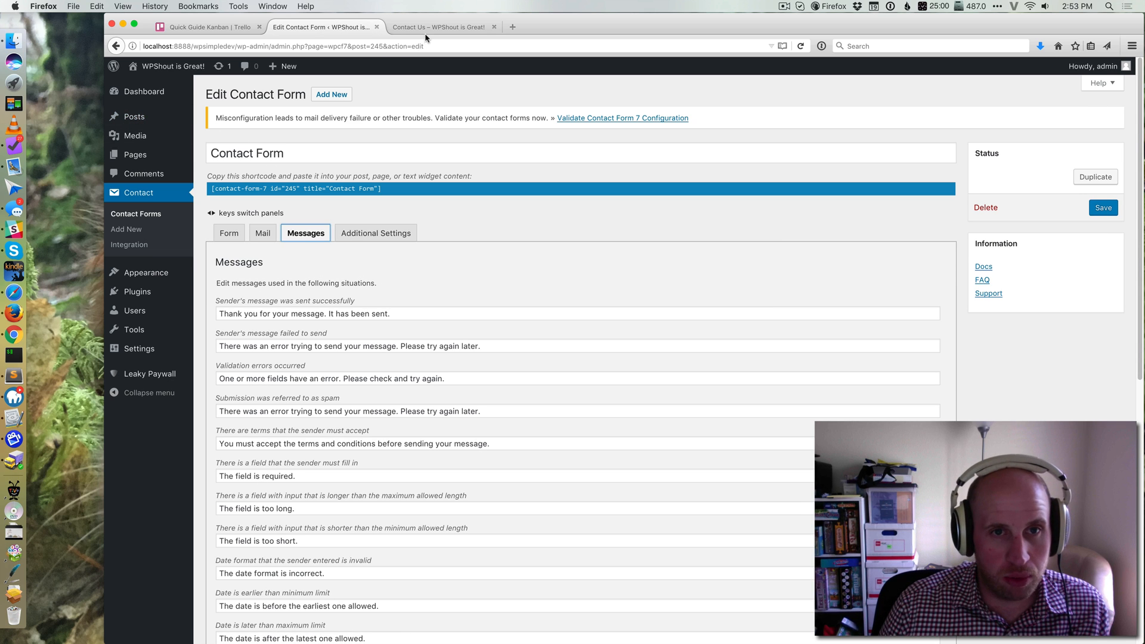
Step: Fill the Contact Us form with junk text 'adfsadf' and send it
{"action": "left_click", "coordinate": [437, 27]}
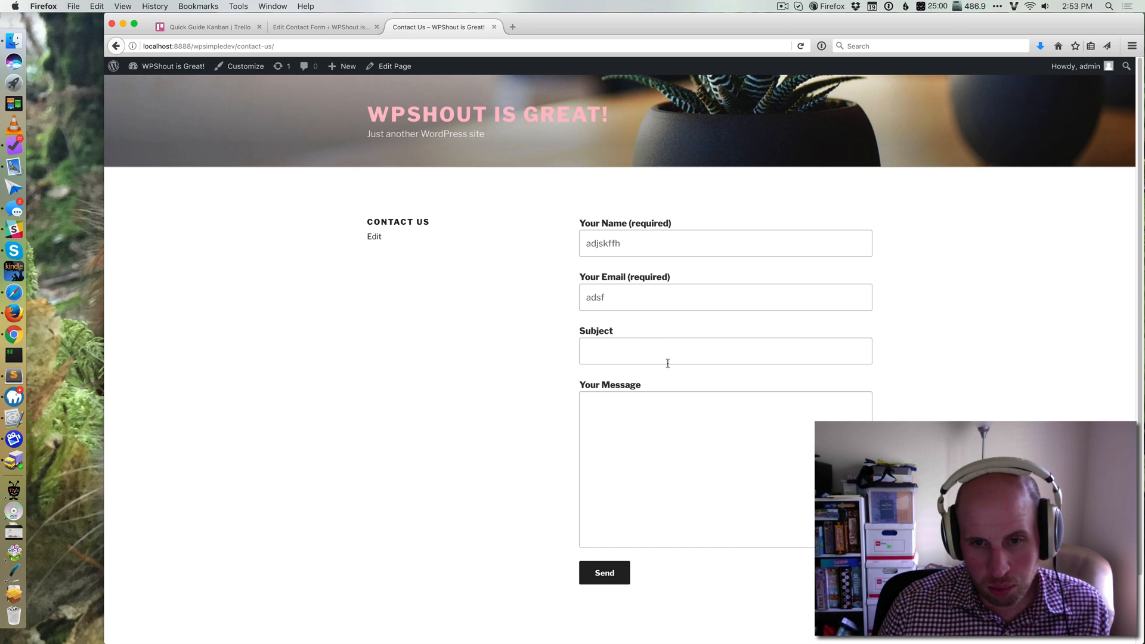
{"action": "type", "text": "adfsadf"}
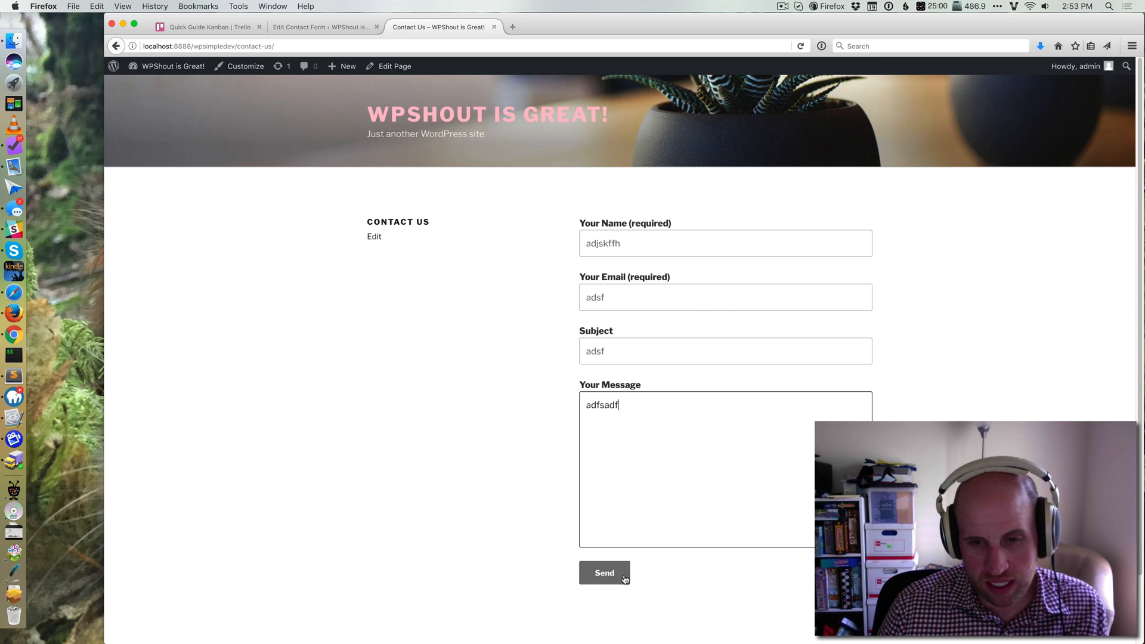
{"action": "left_click", "coordinate": [604, 573]}
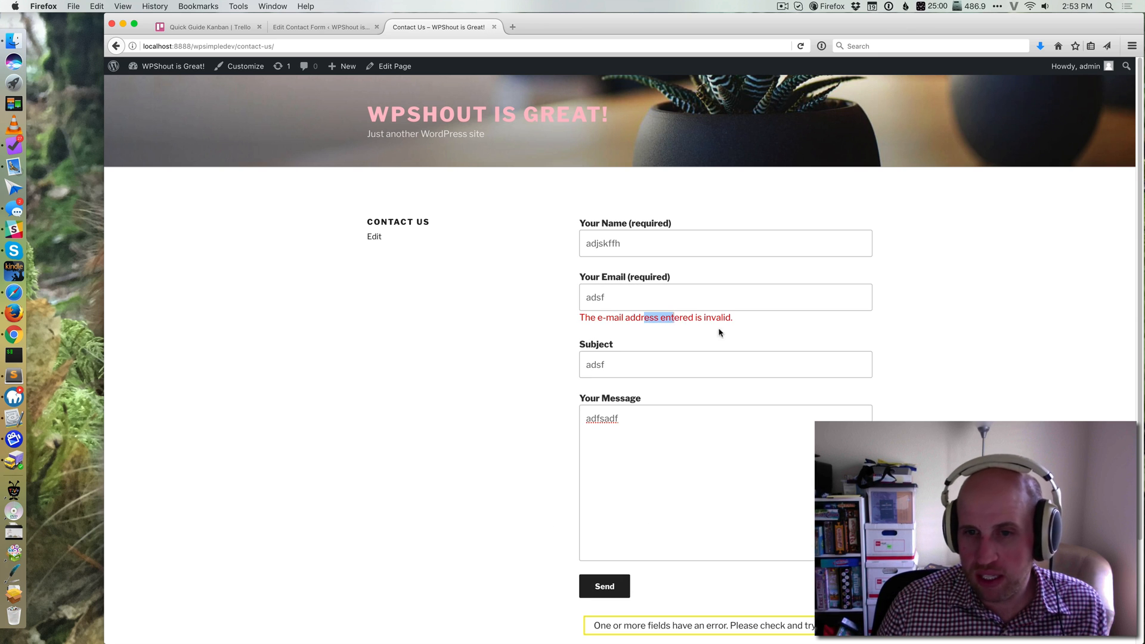
Step: Compare the form's response messages with the invalid-email and fields-have-an-error notices on the page
{"action": "left_click", "coordinate": [324, 28]}
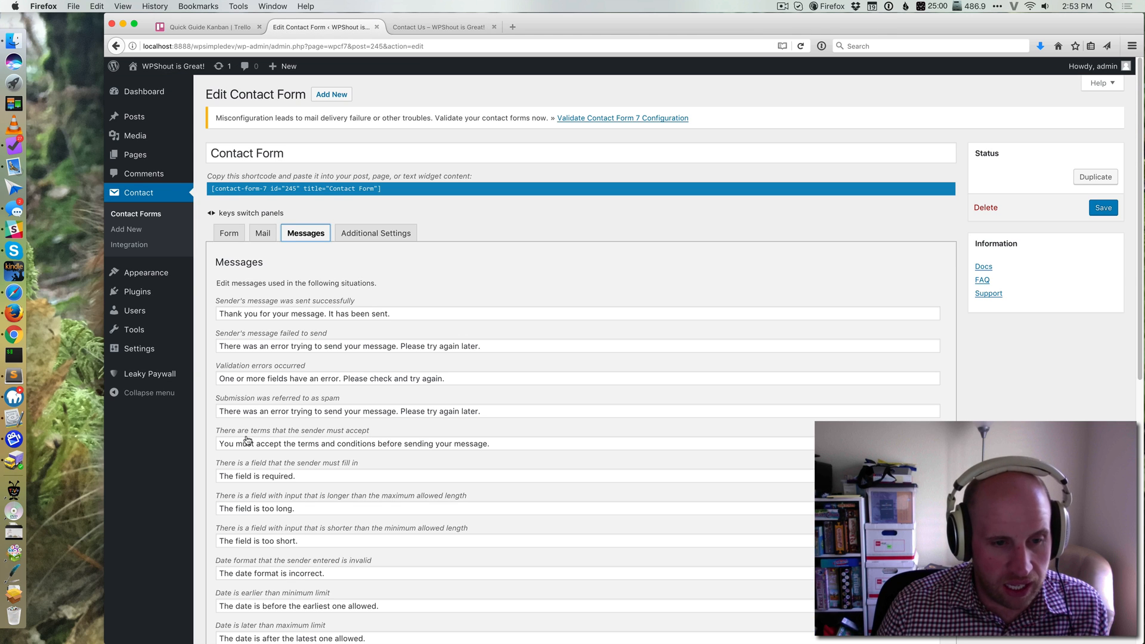
{"action": "mouse_move", "coordinate": [253, 380]}
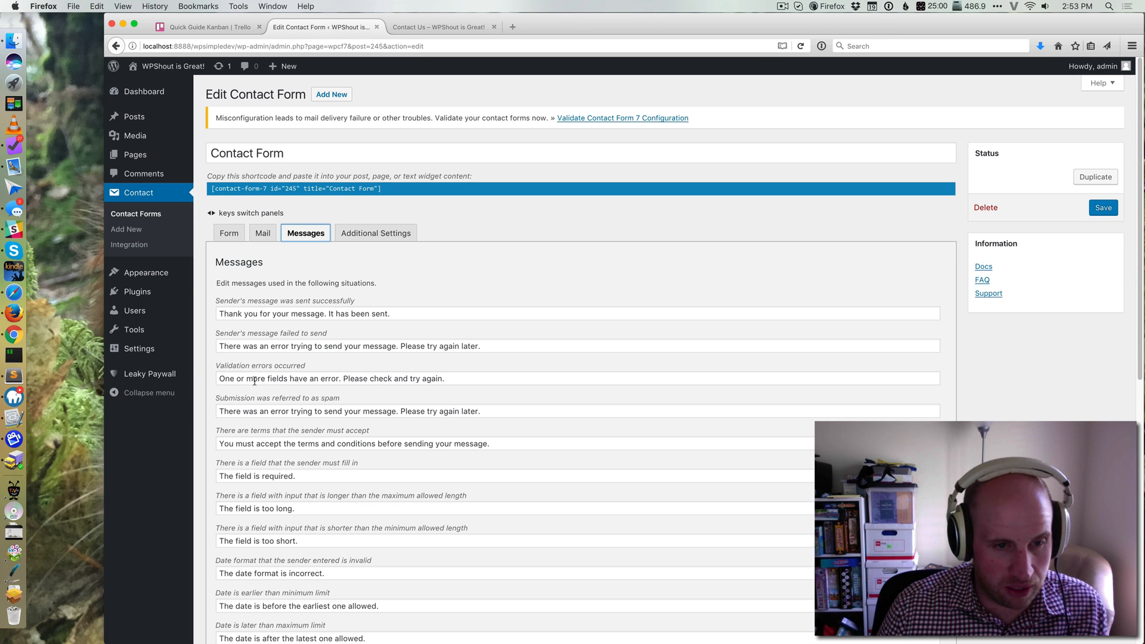
{"action": "scroll", "scroll_direction": "down", "scroll_amount": 3}
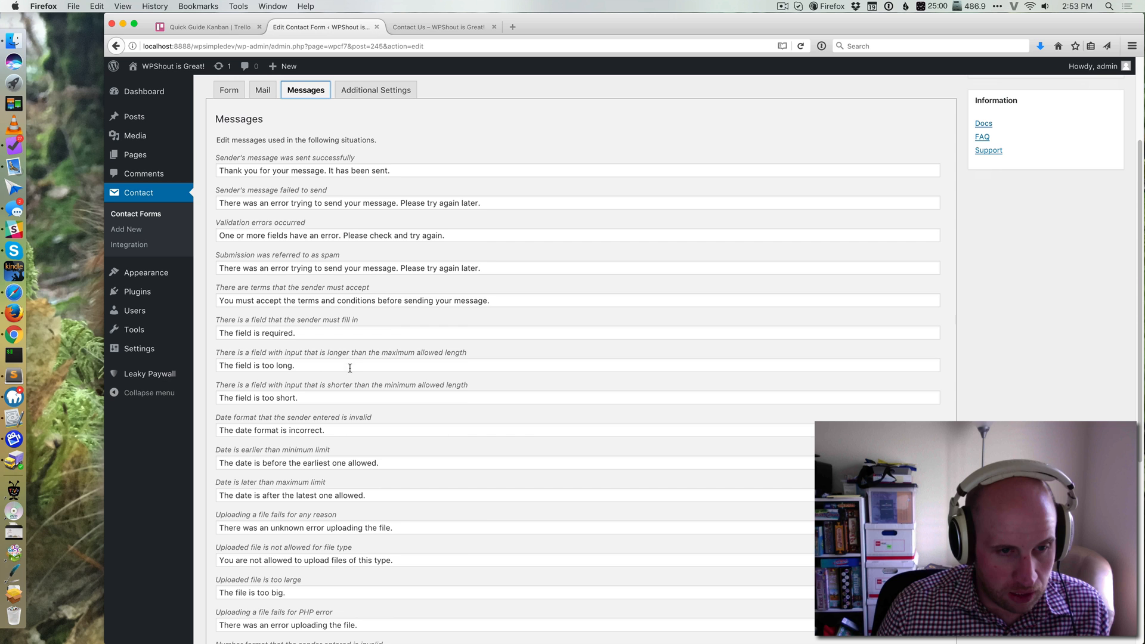
{"action": "scroll", "scroll_direction": "down", "scroll_amount": 3}
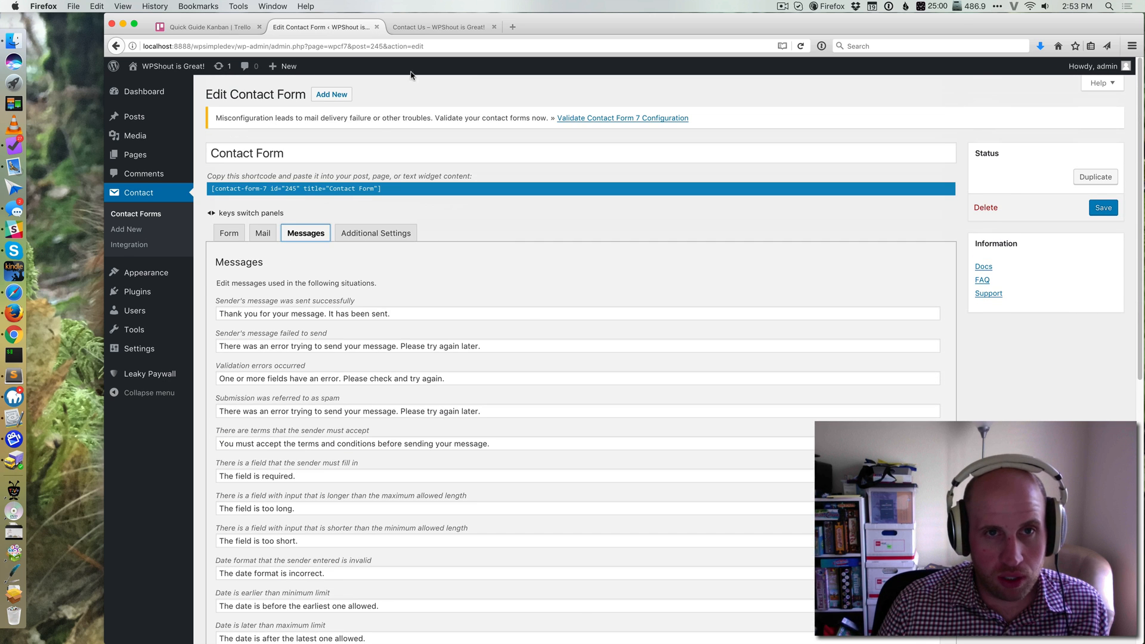
{"action": "left_click", "coordinate": [438, 27]}
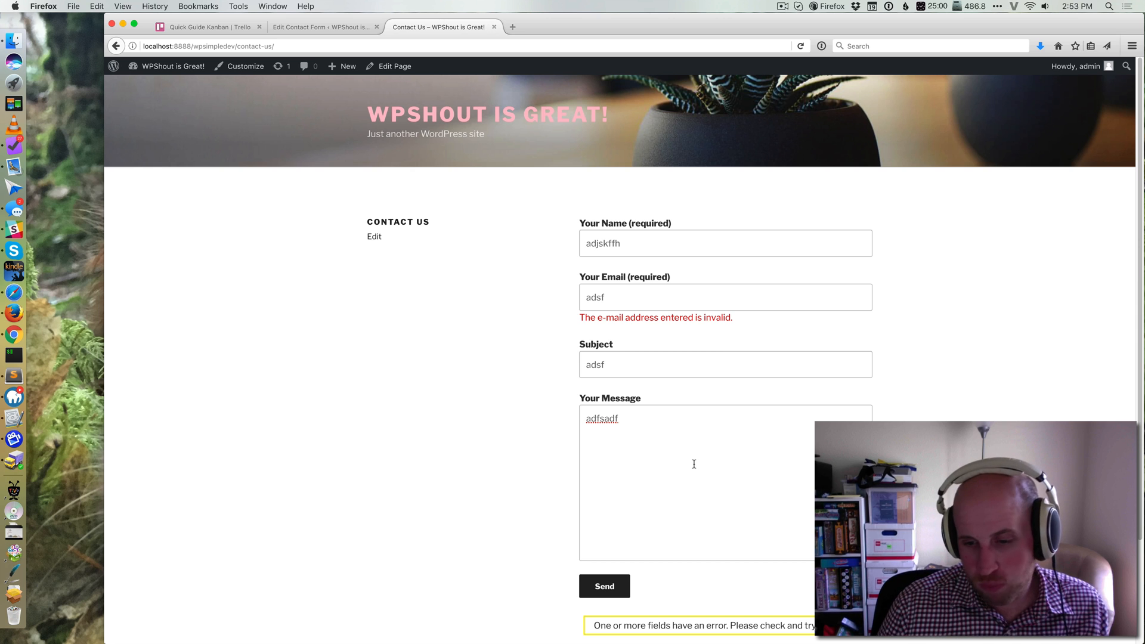
{"action": "mouse_move", "coordinate": [466, 400]}
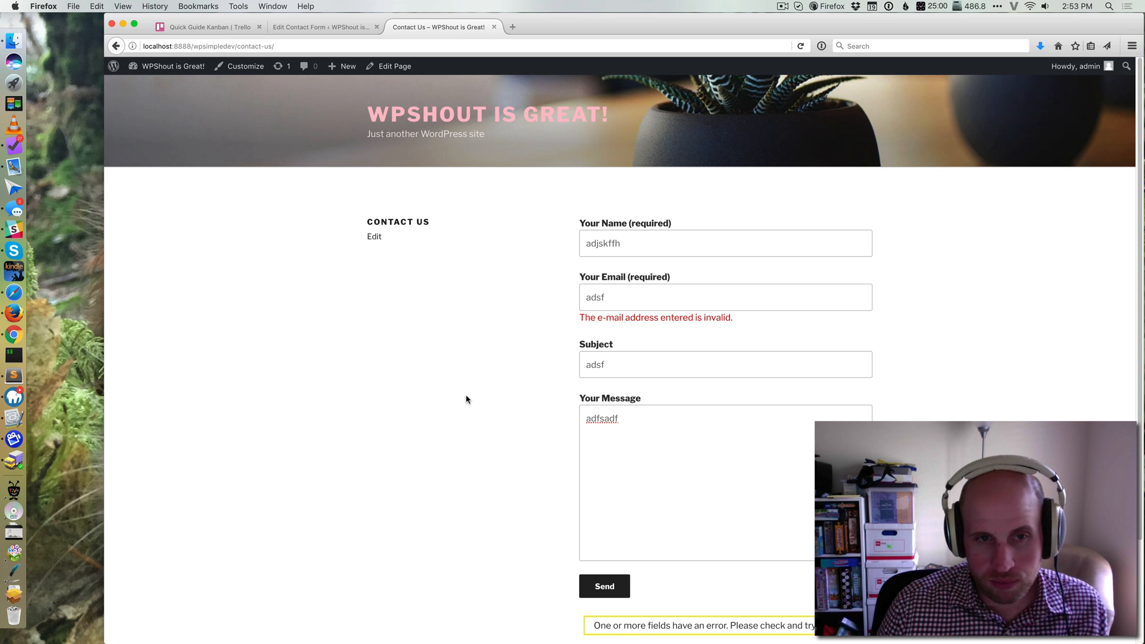
{"action": "scroll", "scroll_direction": "down", "scroll_amount": 3}
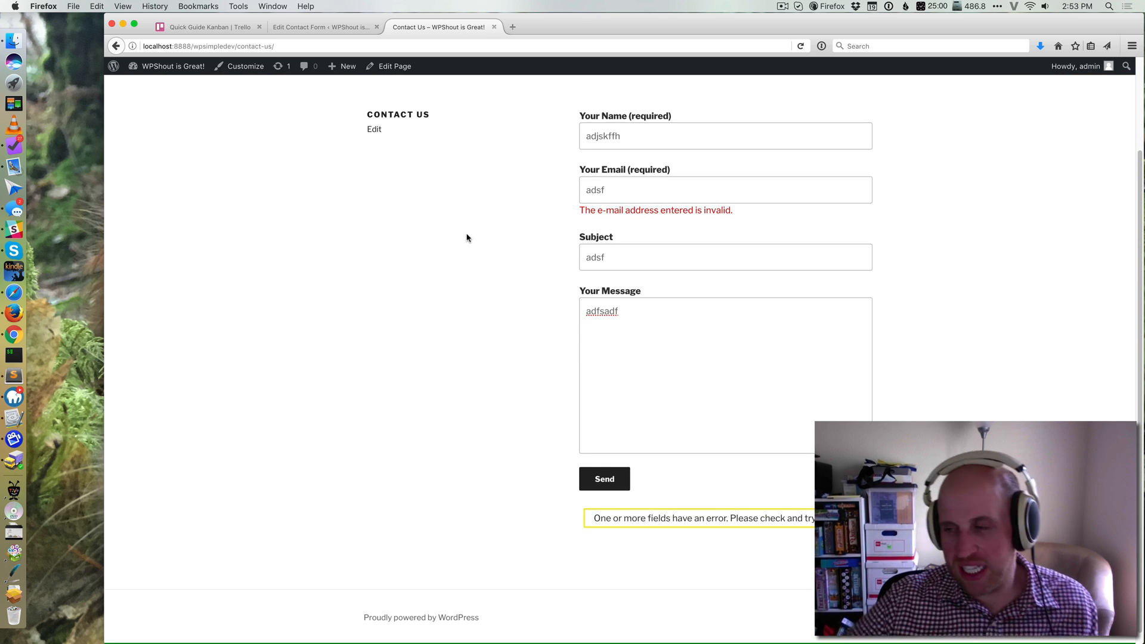
{"action": "mouse_move", "coordinate": [360, 106]}
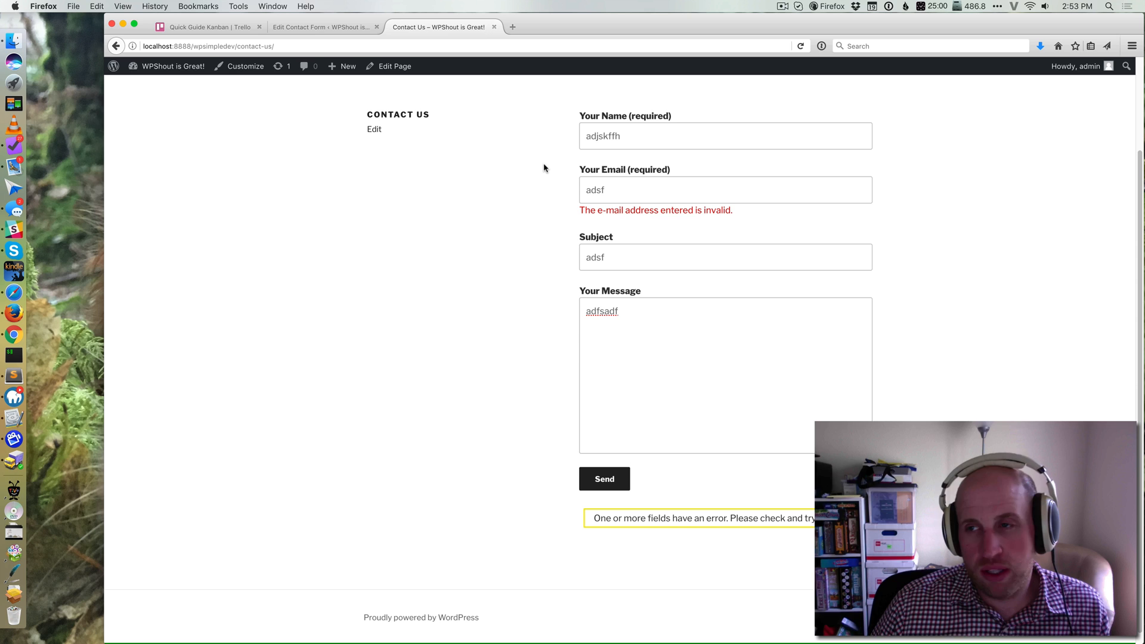
{"action": "mouse_move", "coordinate": [789, 27]}
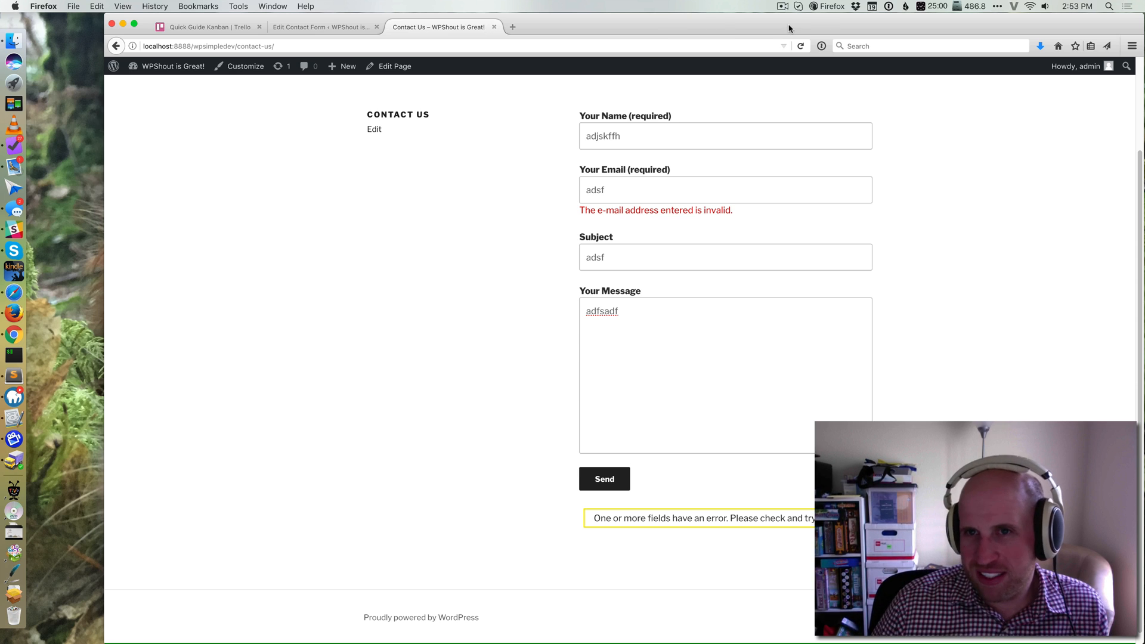